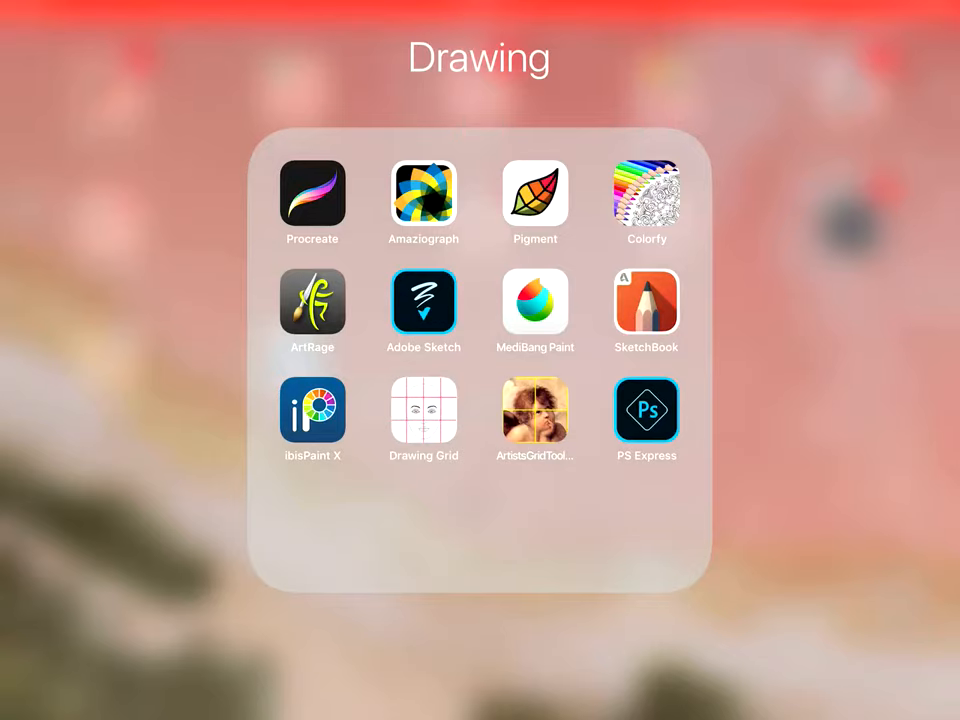
Step: Launch Procreate from the Drawing folder and close the Layers panel
left_click(312, 196)
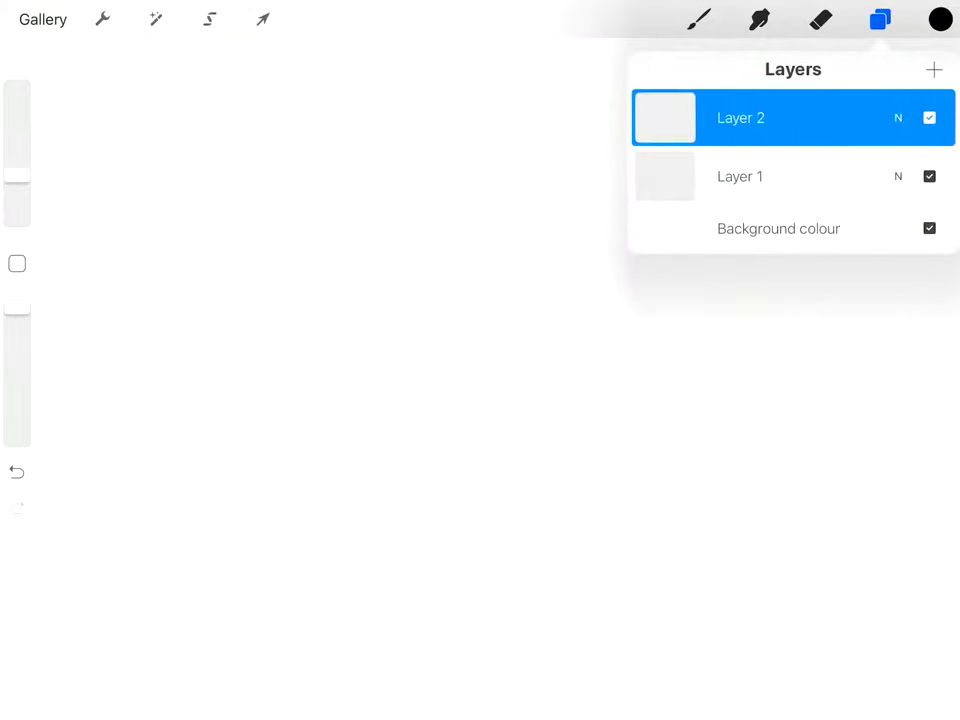
left_click(880, 20)
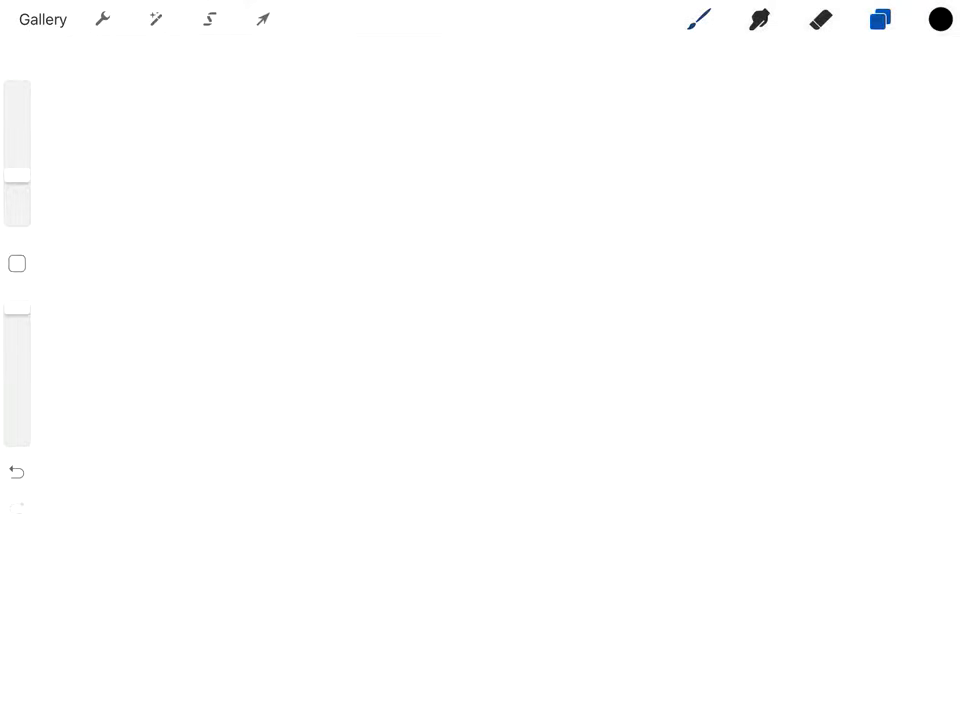
Step: Set black as the colour and choose the Medium Hard Brush from the Airbrushing set
left_click(938, 20)
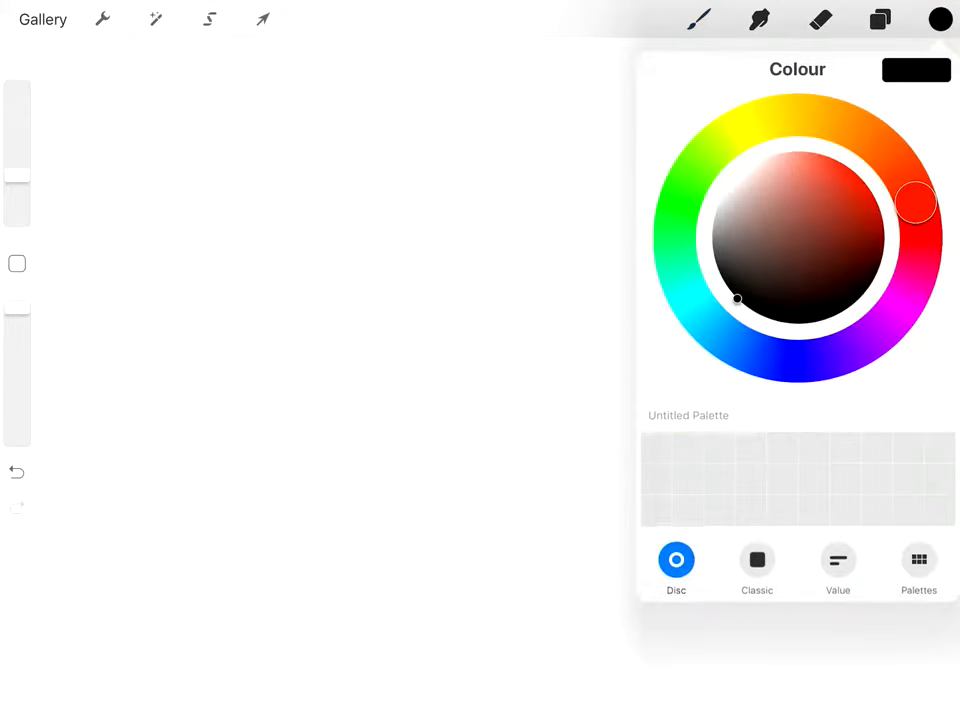
left_click(756, 560)
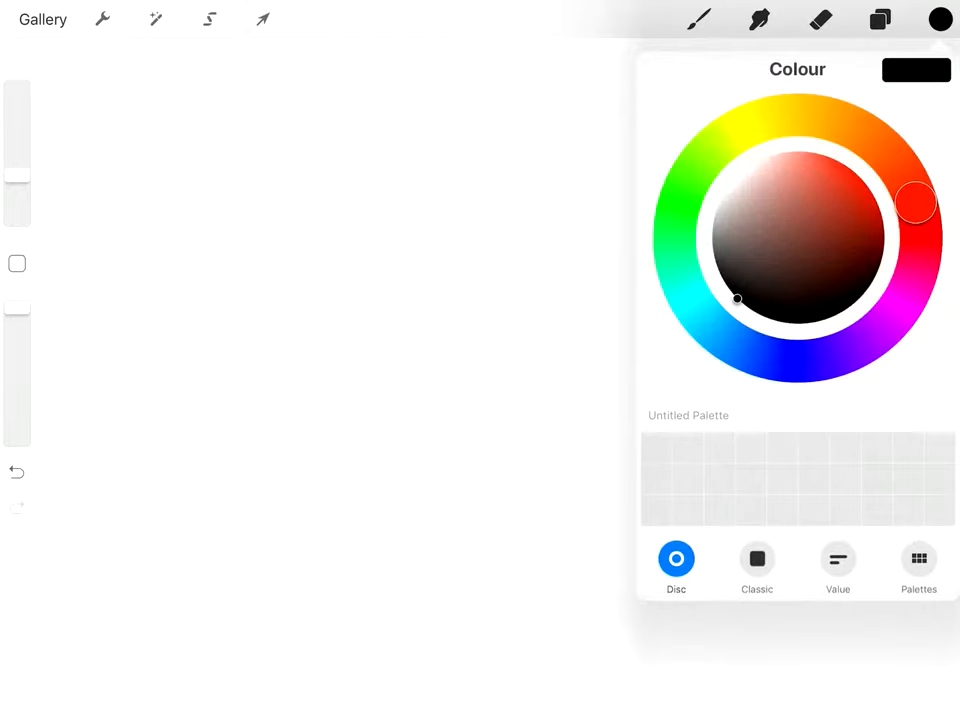
left_click(916, 564)
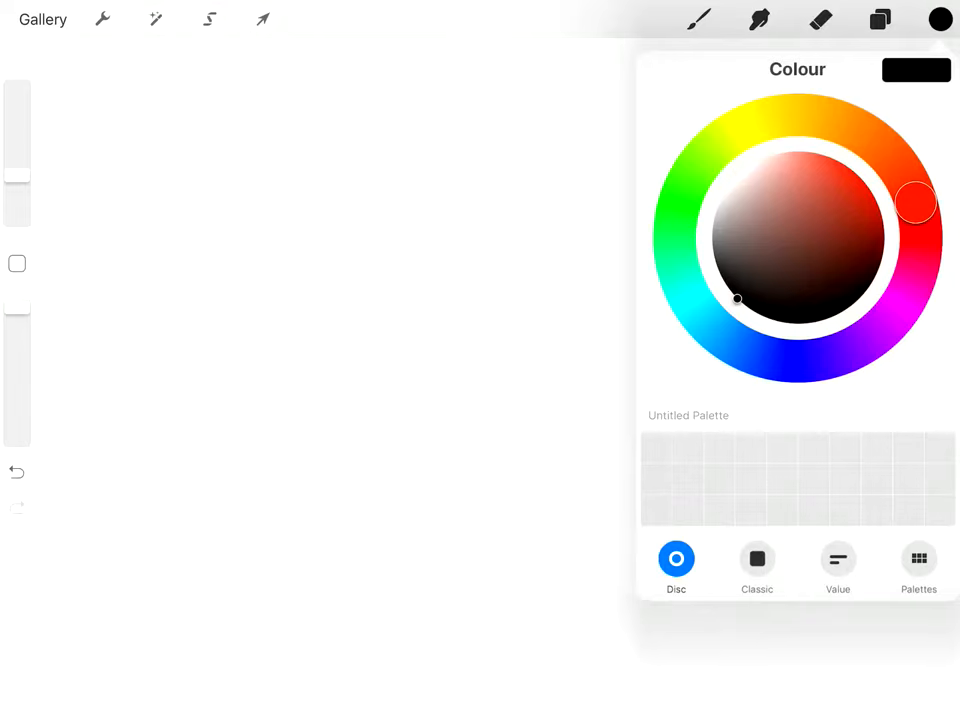
left_click(700, 20)
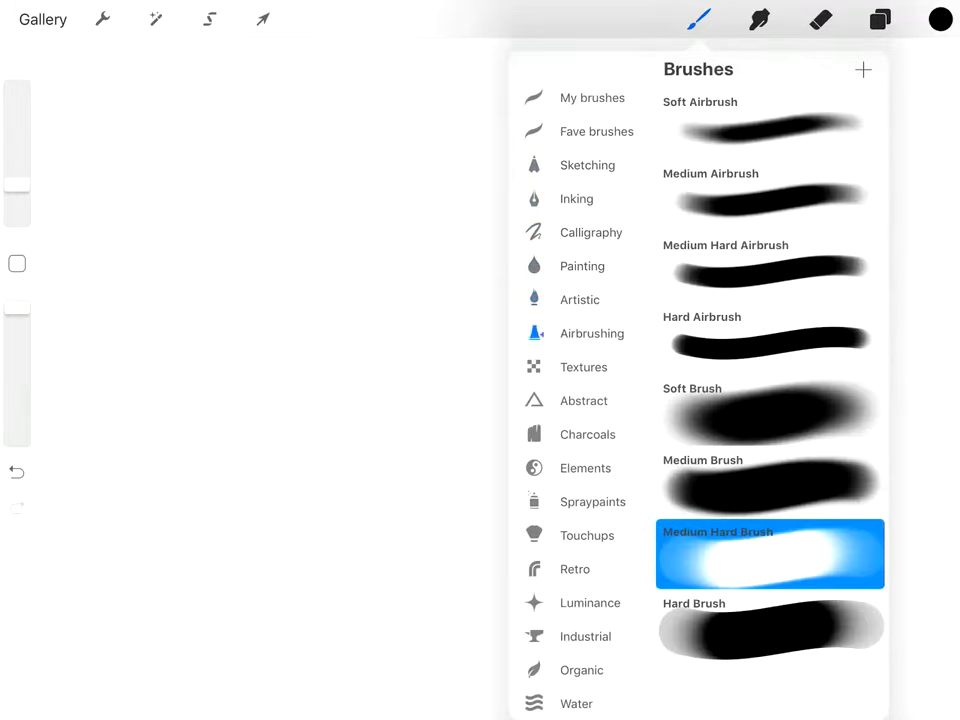
Step: Paint grey Grunge and Wood texture strokes, then choose the Crystals brush from Elements
left_click(584, 368)
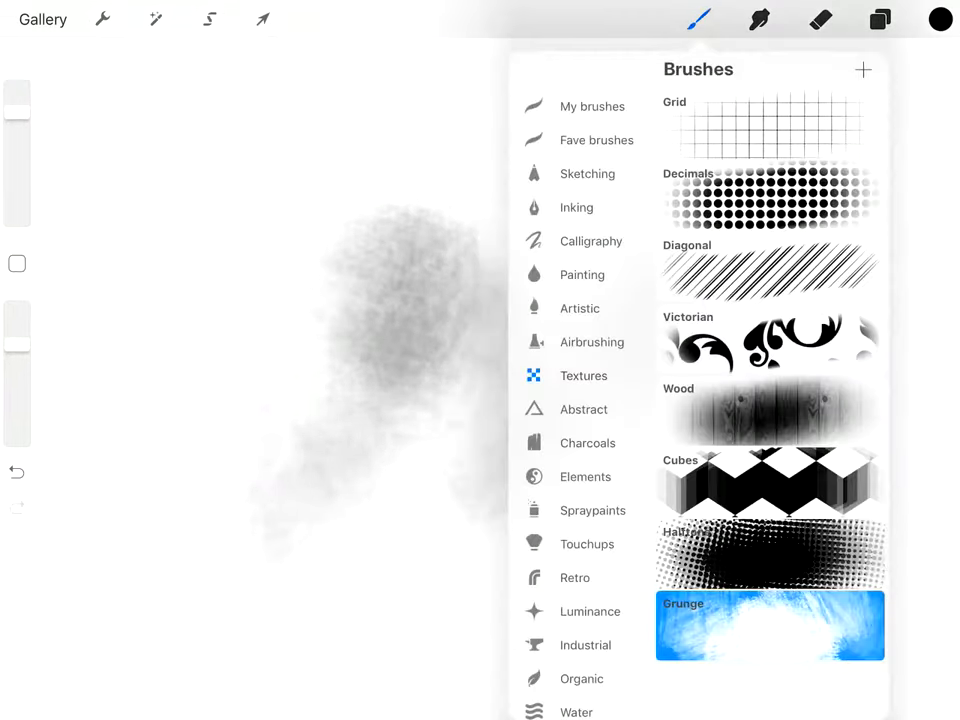
left_click(770, 410)
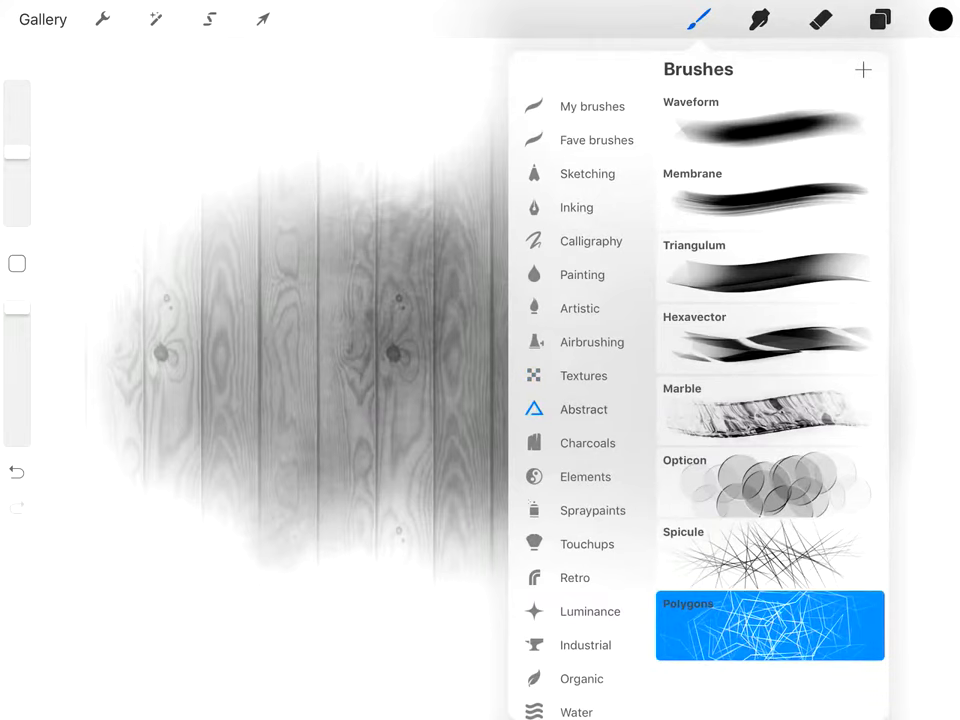
left_click(584, 476)
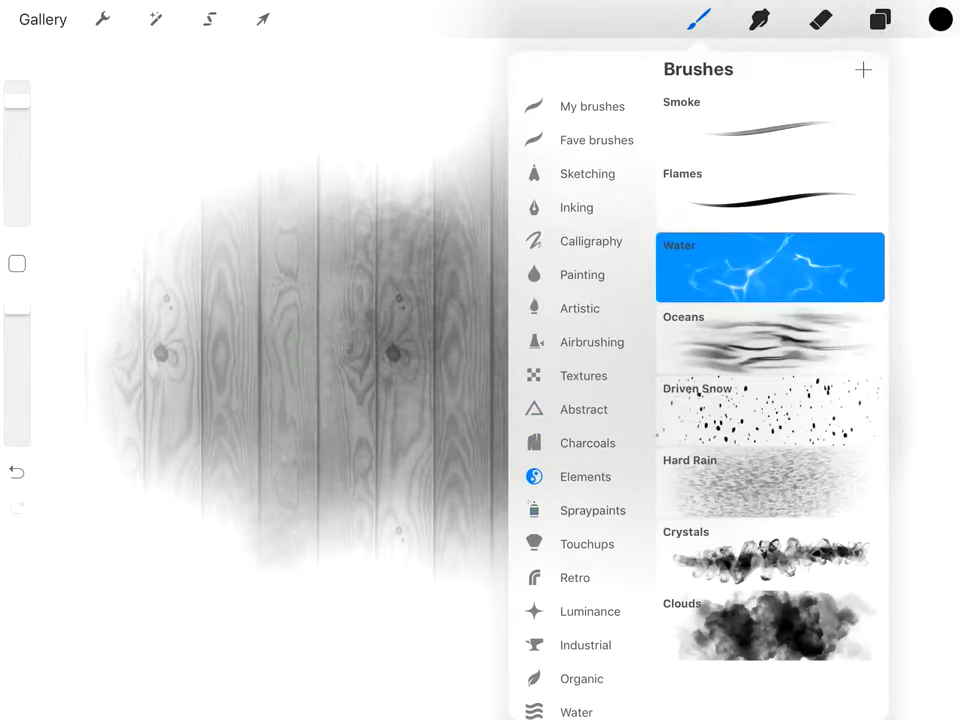
left_click(768, 554)
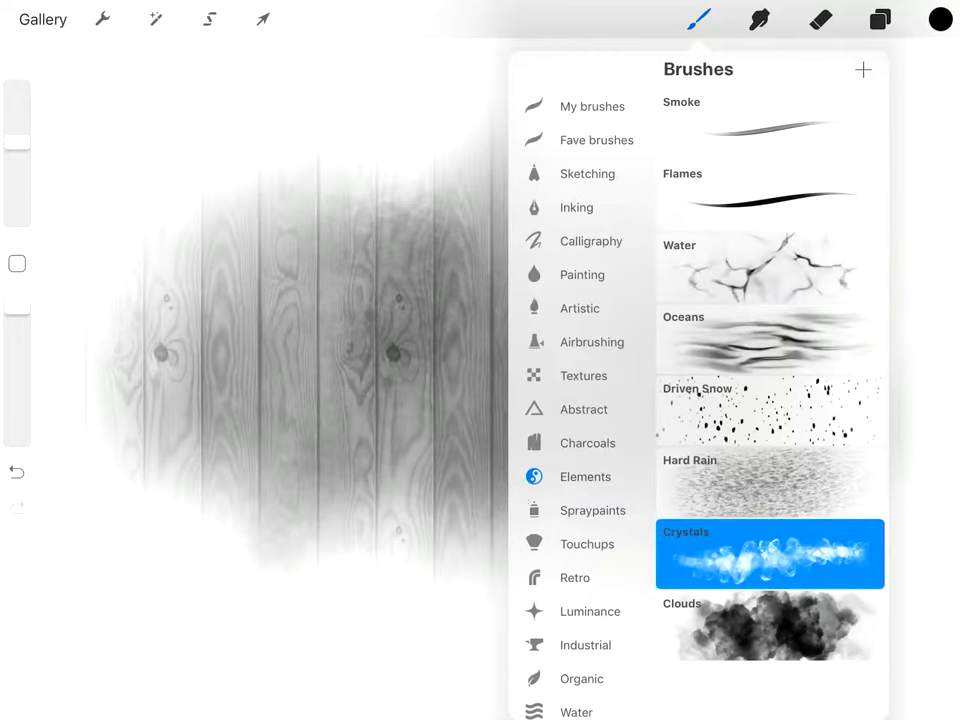
Step: Paint magenta Crystals swirls over the wood, then add white Flare sparkles from Luminance
left_click(940, 20)
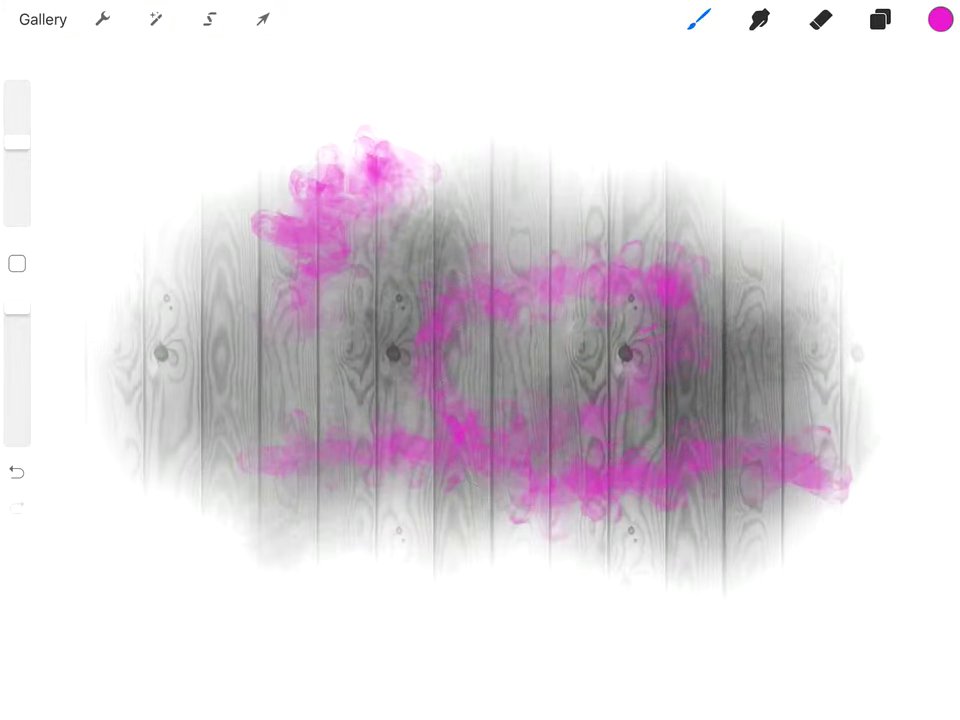
left_click(700, 20)
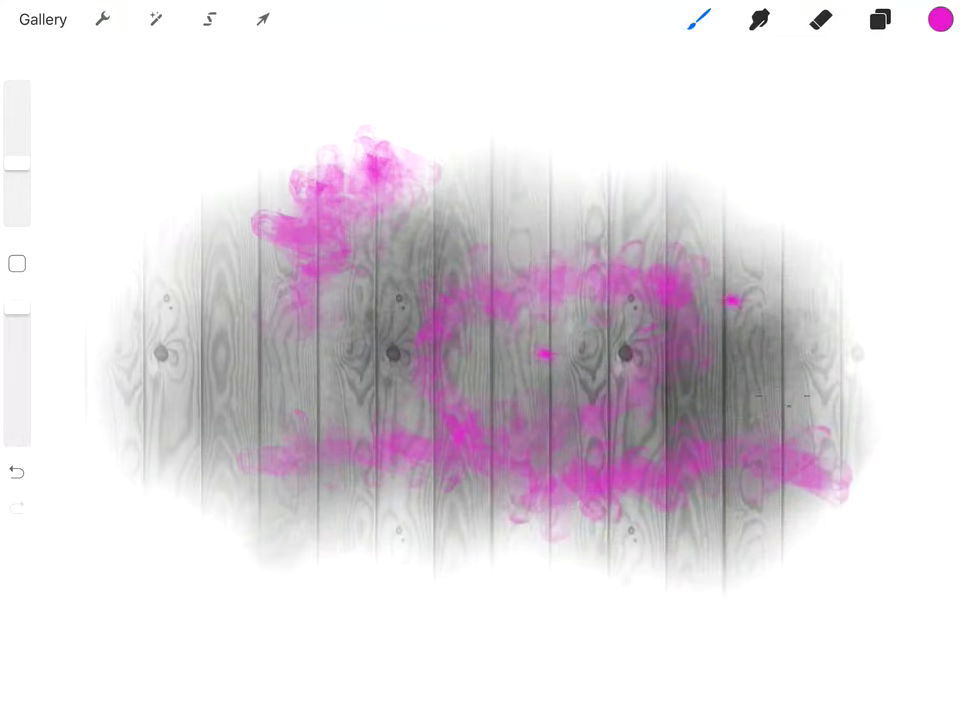
left_click(938, 20)
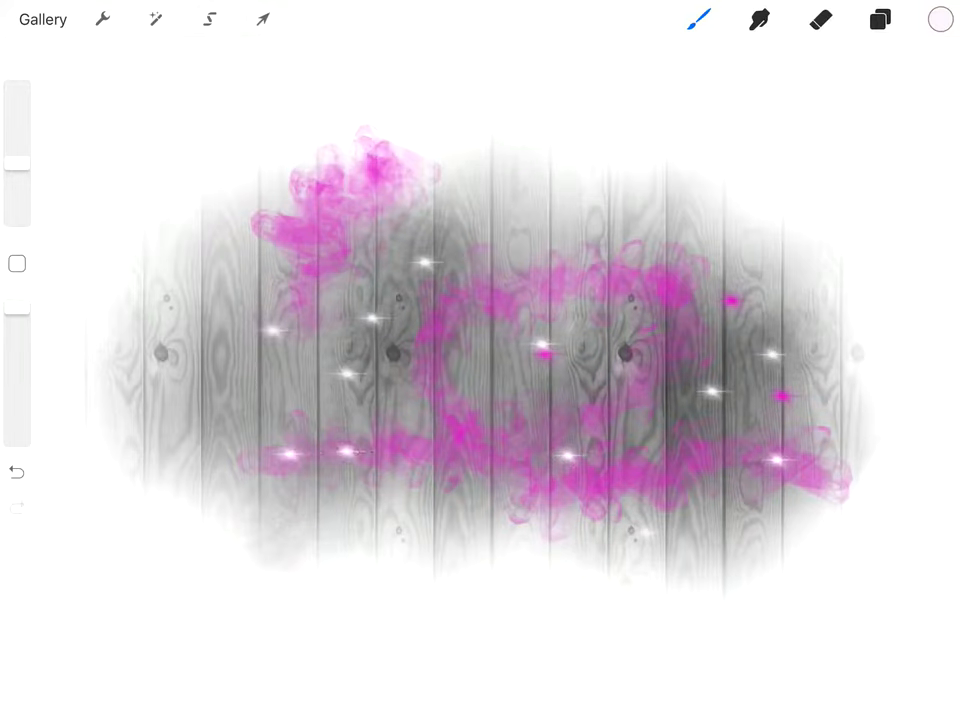
left_click(698, 20)
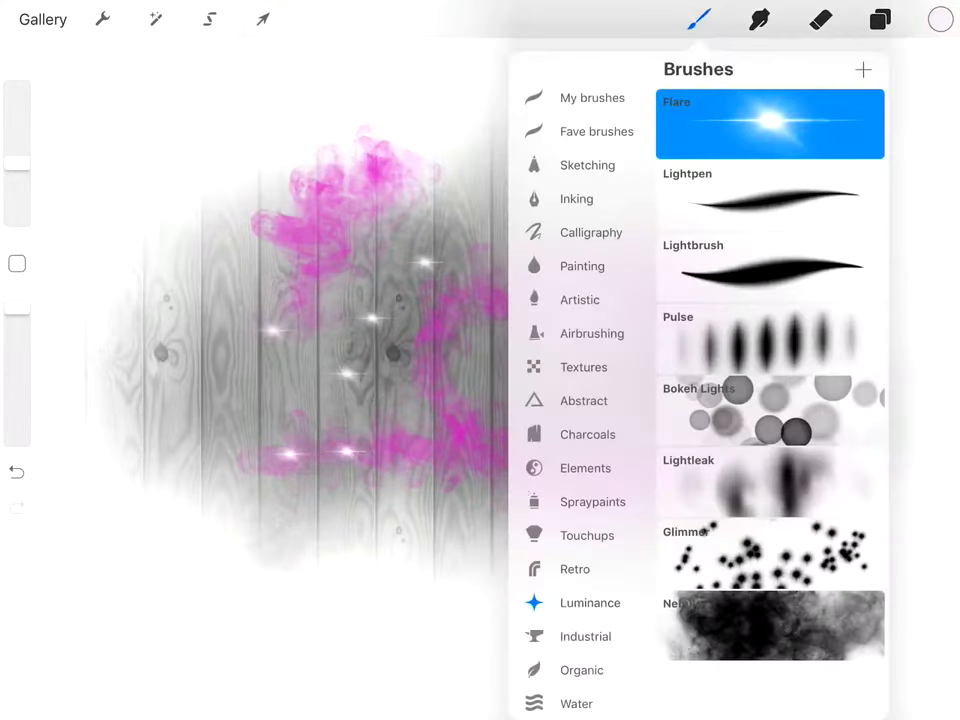
left_click(584, 636)
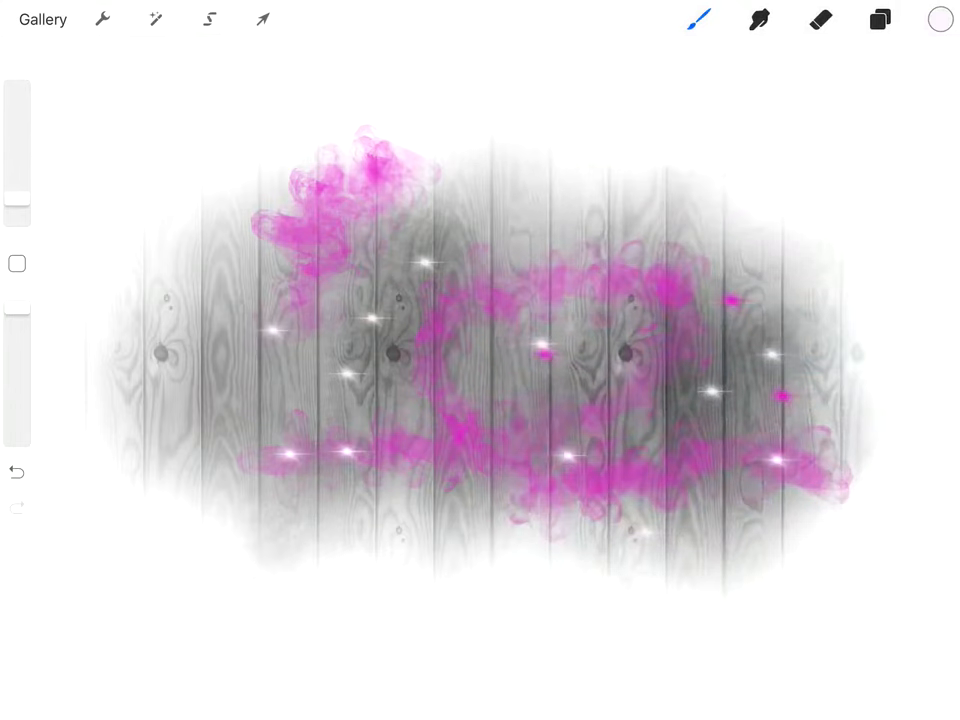
Step: Pick a lilac colour and airbrush a soft lavender glow around the painting
left_click(938, 20)
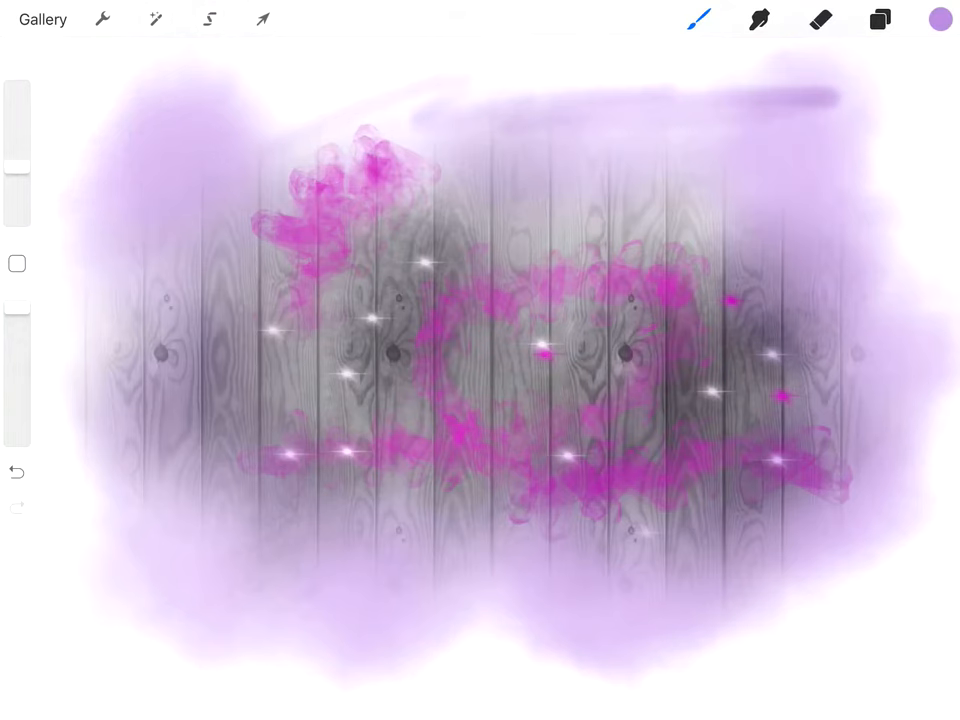
left_click(698, 20)
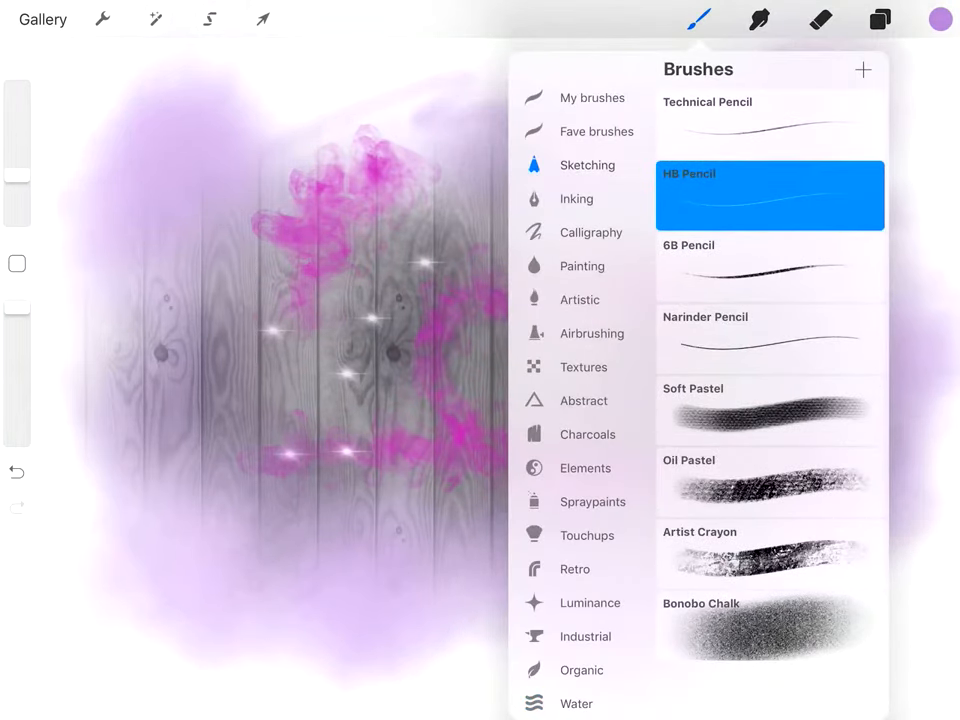
Step: Erase a wide diagonal band with HB Pencil, then shade inside it with black pencil strokes
left_click(700, 20)
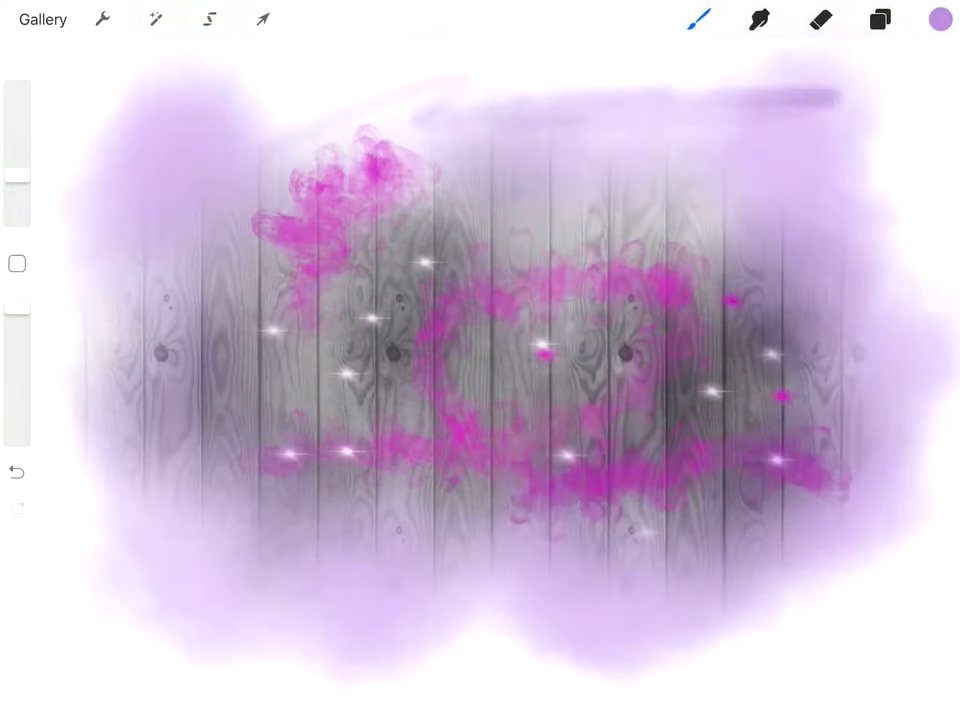
left_click(820, 20)
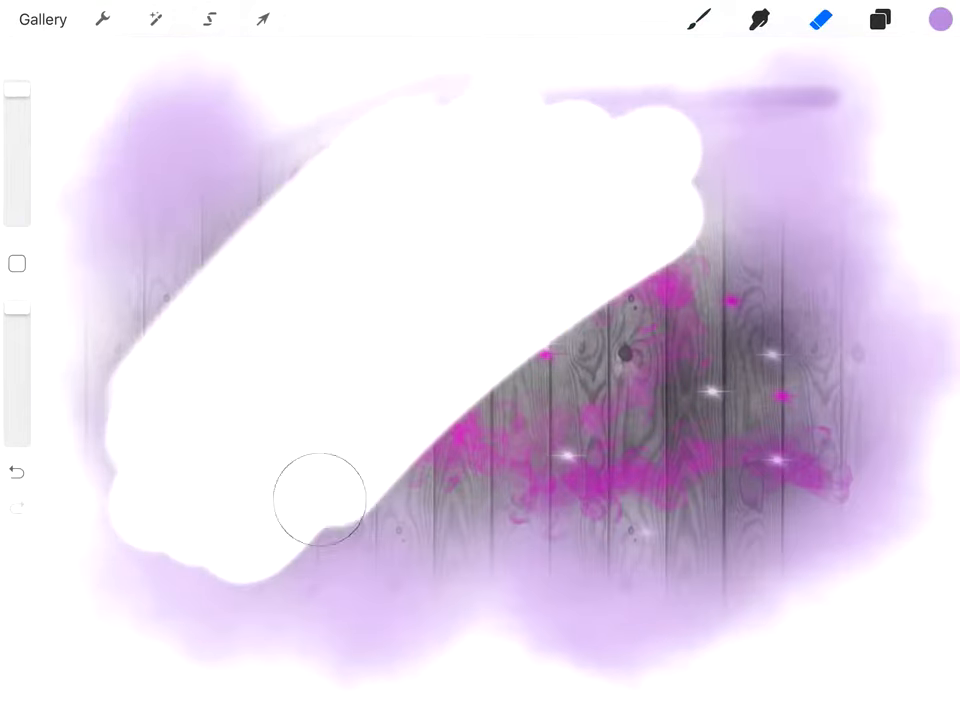
left_click(938, 20)
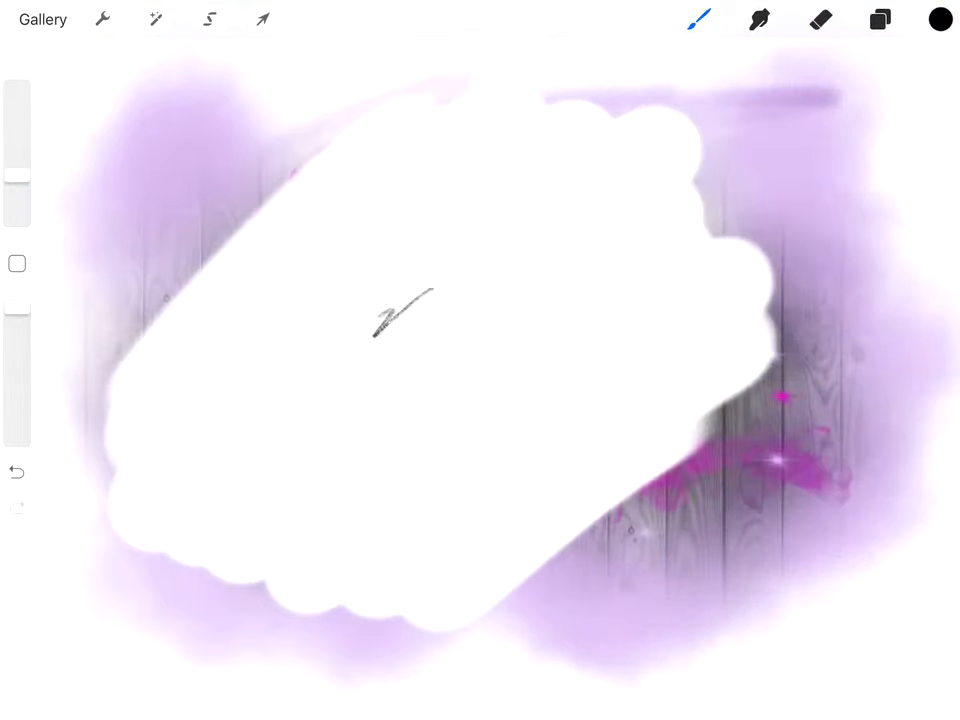
left_click(100, 20)
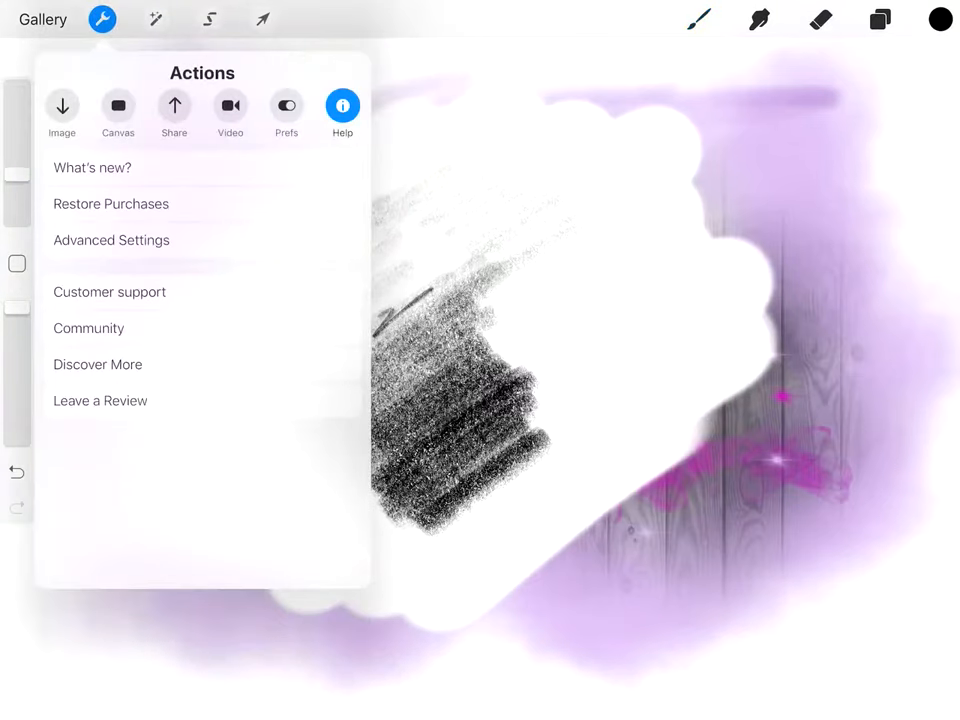
left_click(62, 112)
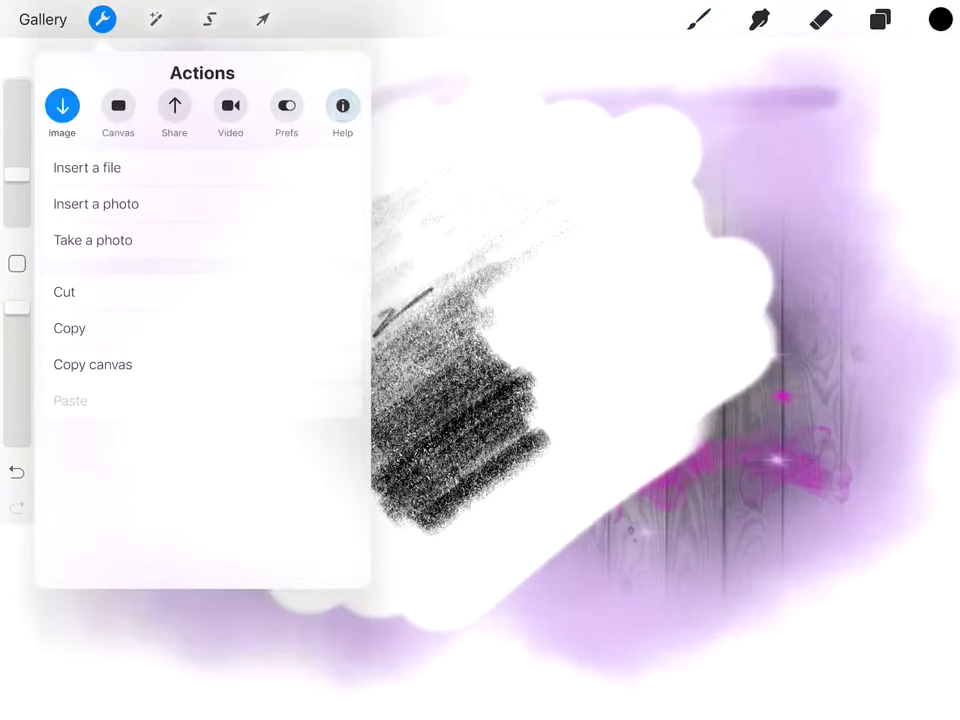
left_click(116, 112)
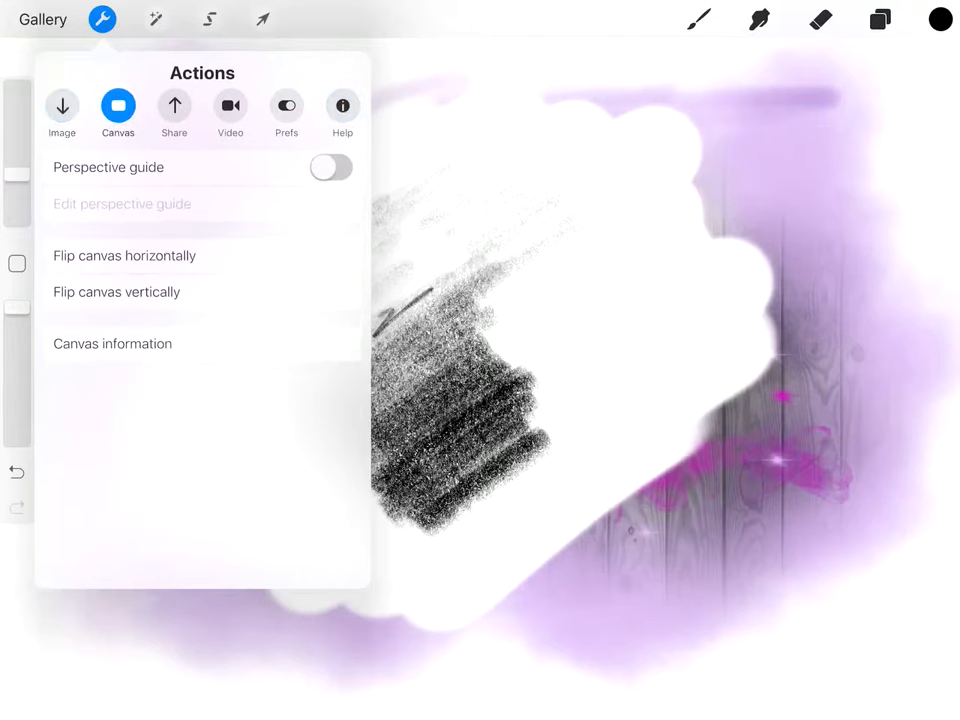
left_click(230, 104)
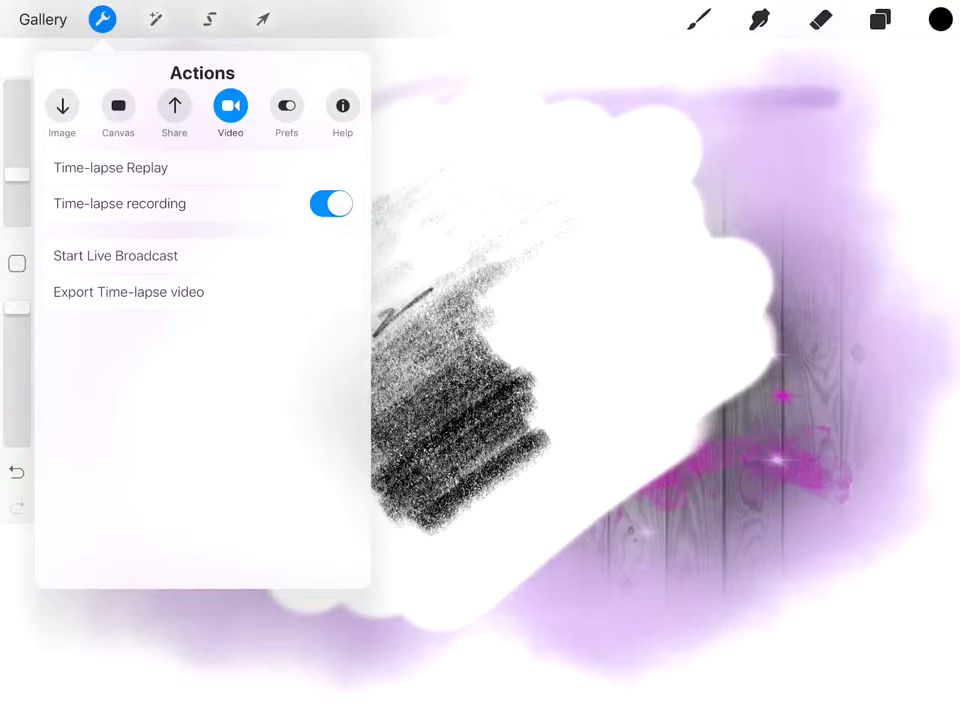
left_click(286, 104)
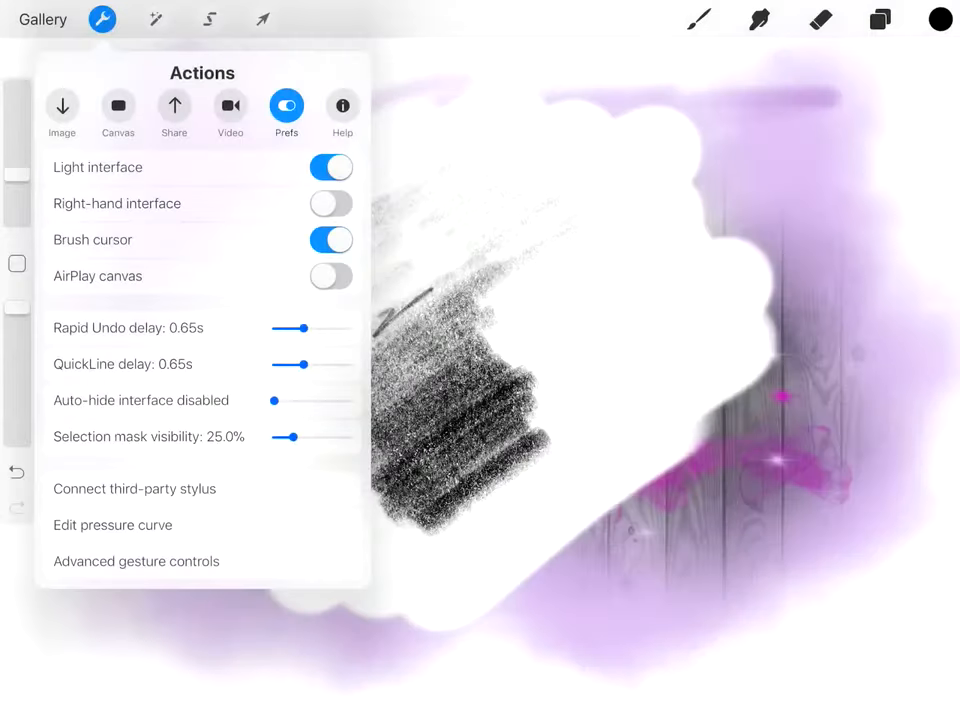
left_click(342, 108)
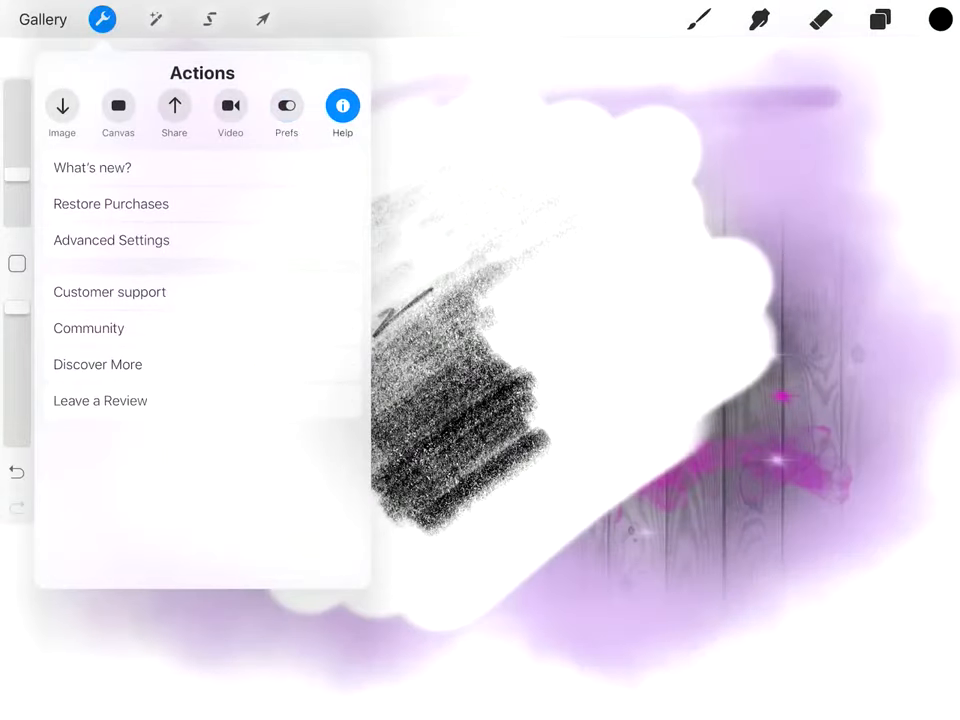
left_click(42, 20)
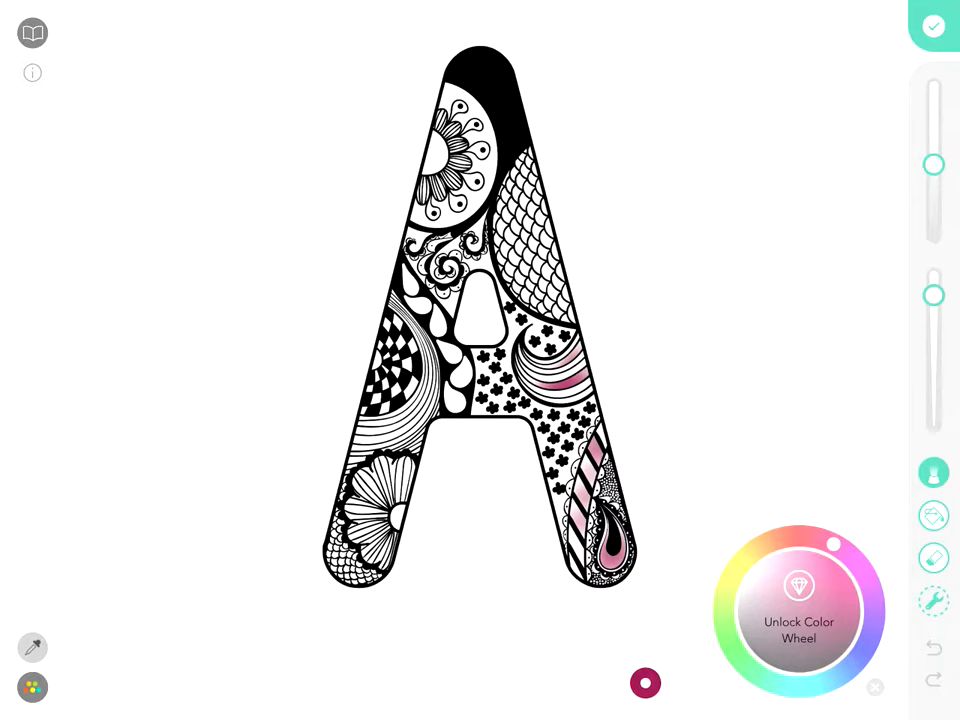
Step: Launch Pigment and dismiss its premium subscription pop-up
left_click(800, 612)
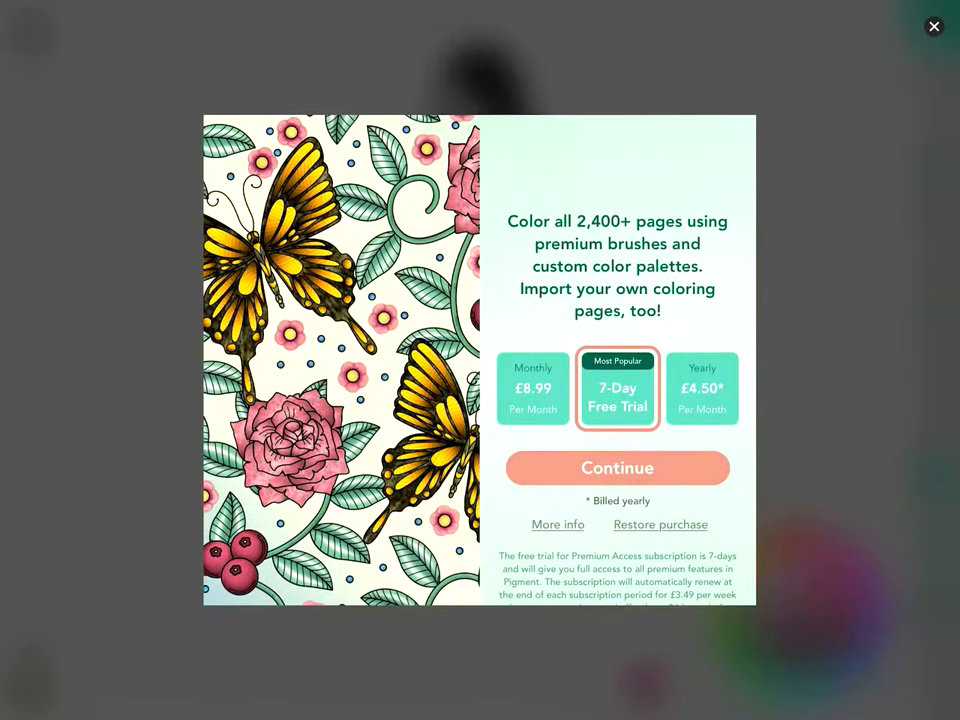
left_click(934, 26)
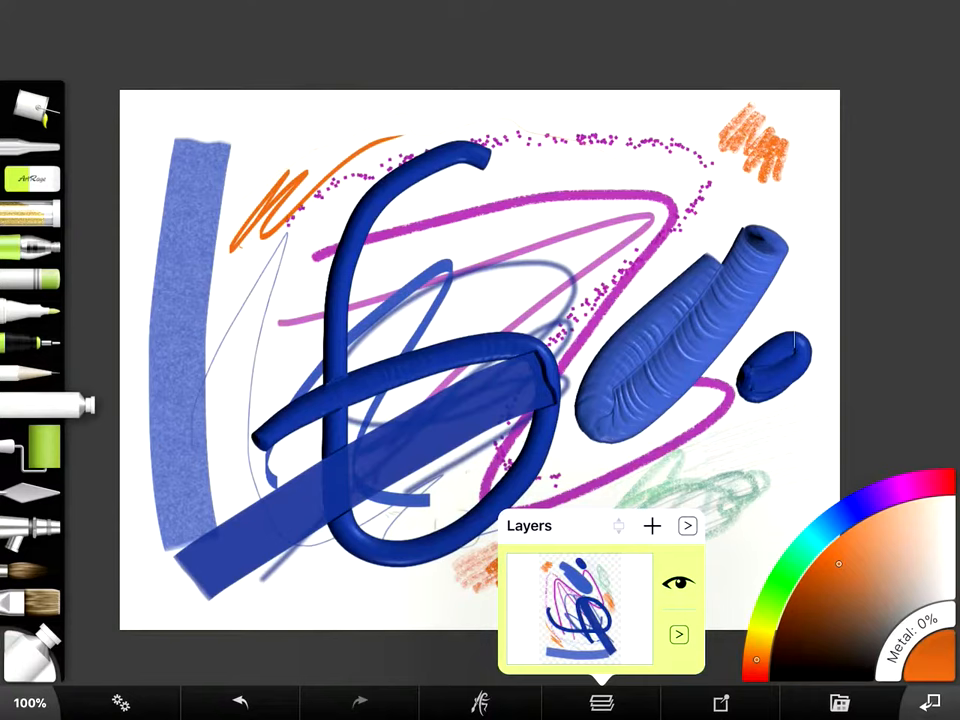
Step: Close the Layers panel and paint thick orange tube strokes over the right-hand blue shapes
left_click(602, 702)
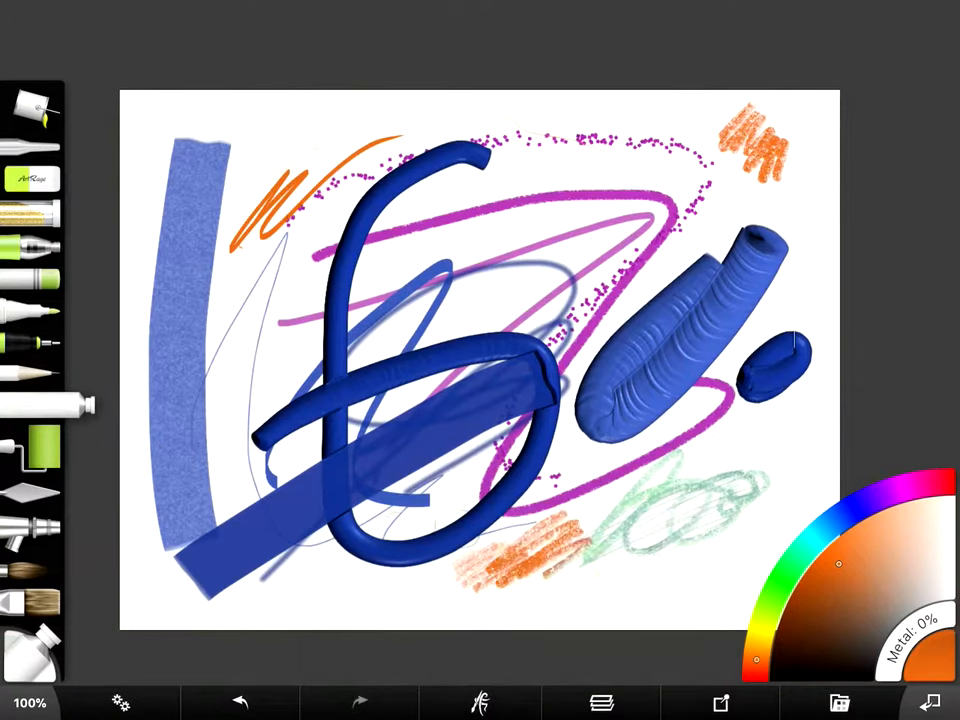
left_click_drag(520, 230, 564, 356)
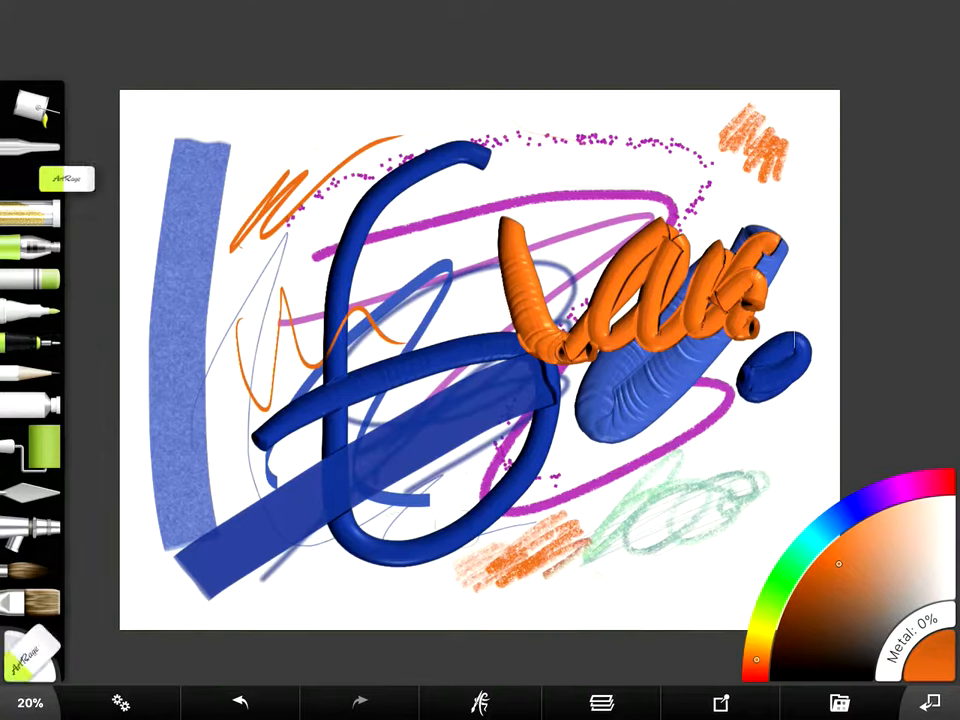
left_click(32, 650)
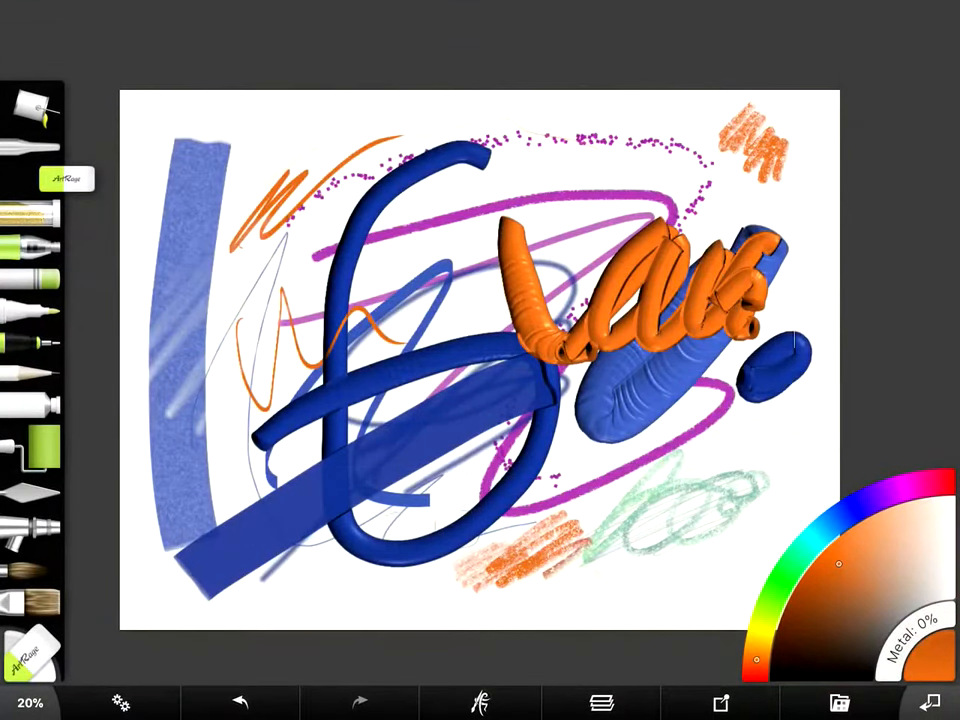
Step: Review the Tracing/References panel, then leave ArtRage and launch Adobe Sketch
left_click(720, 702)
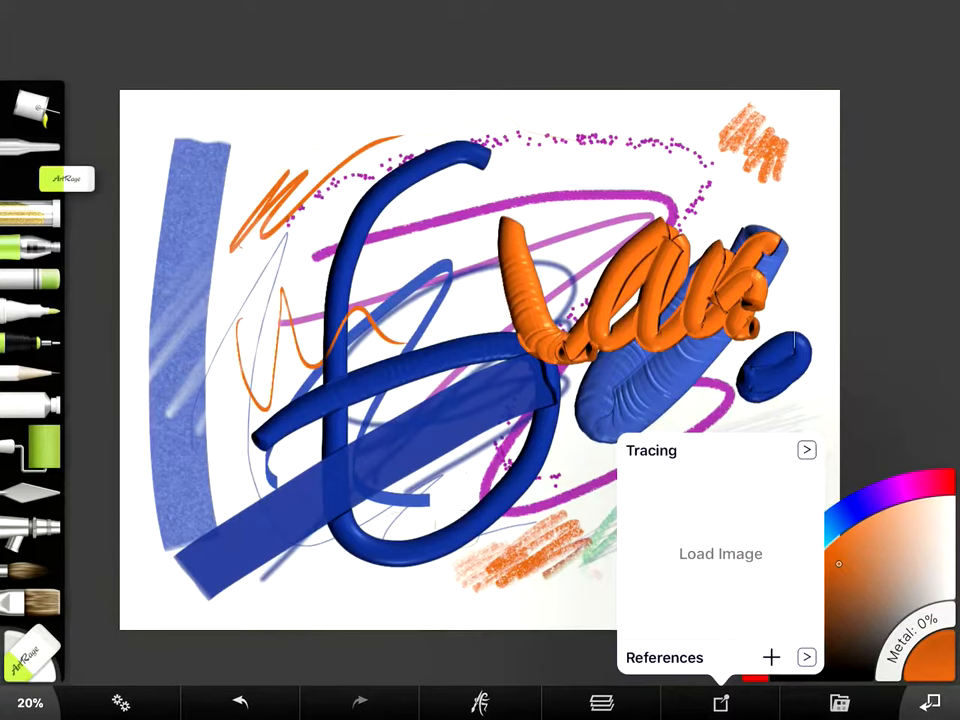
left_click(602, 702)
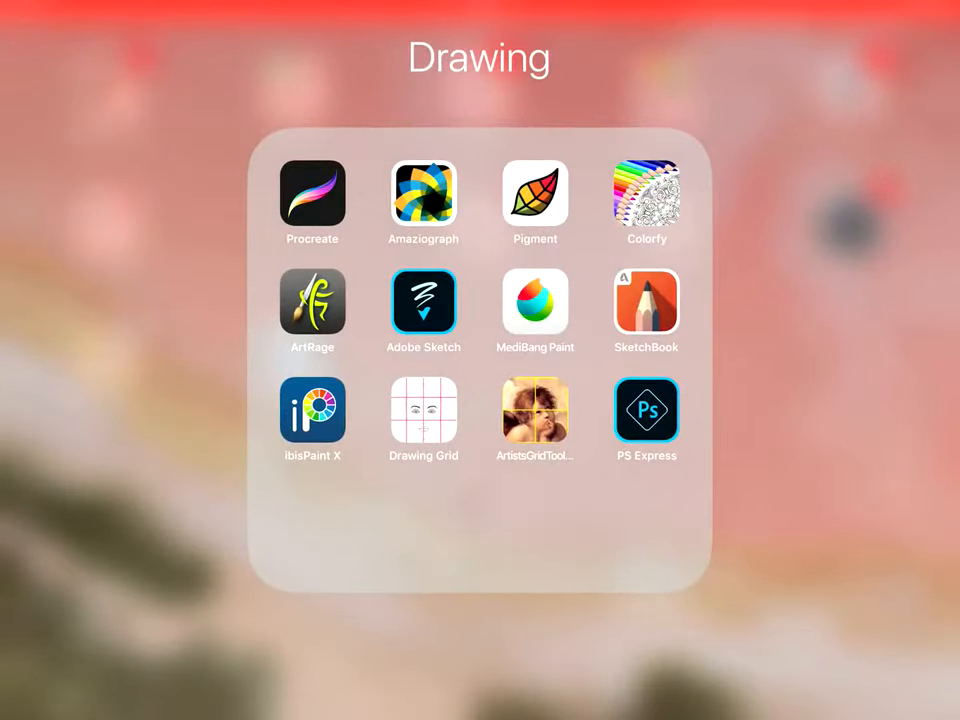
left_click(424, 302)
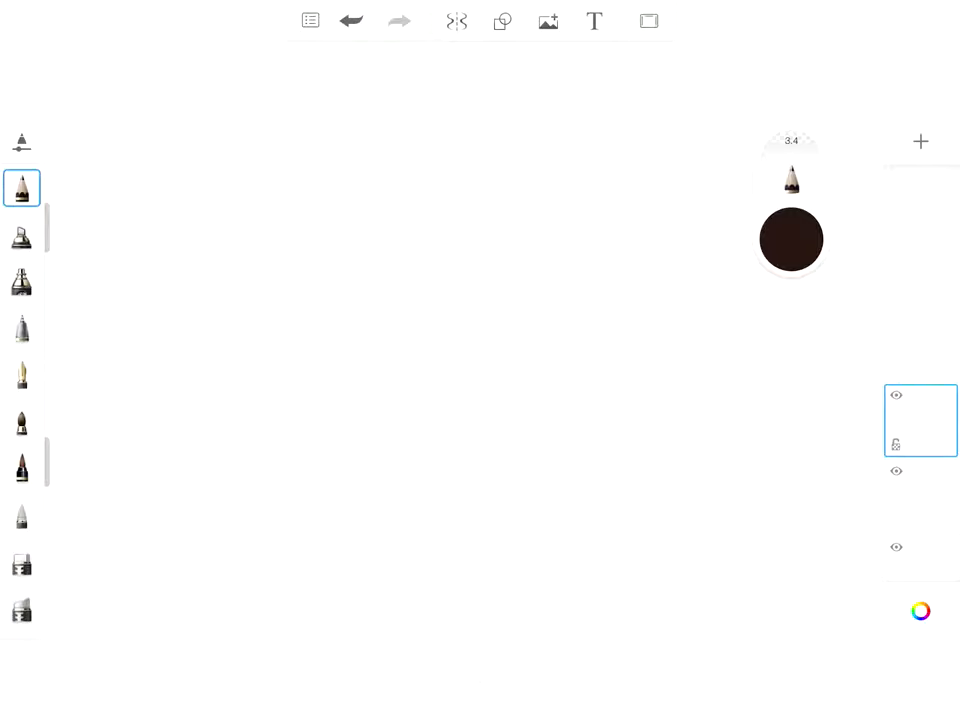
Step: Add a layer below the current one and make it active
left_click(920, 140)
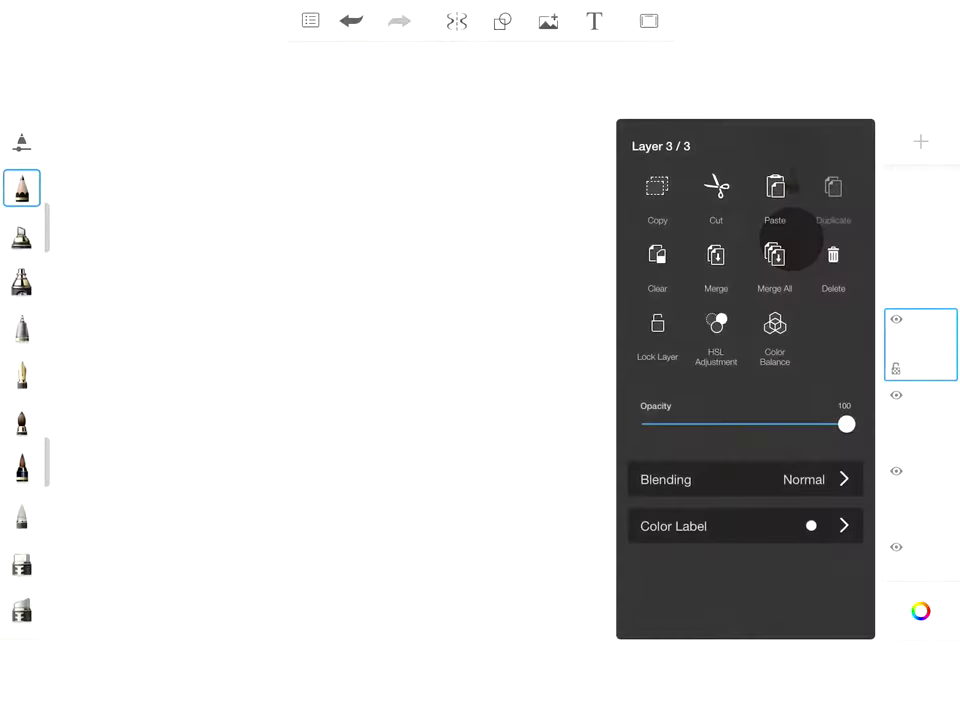
left_click(918, 420)
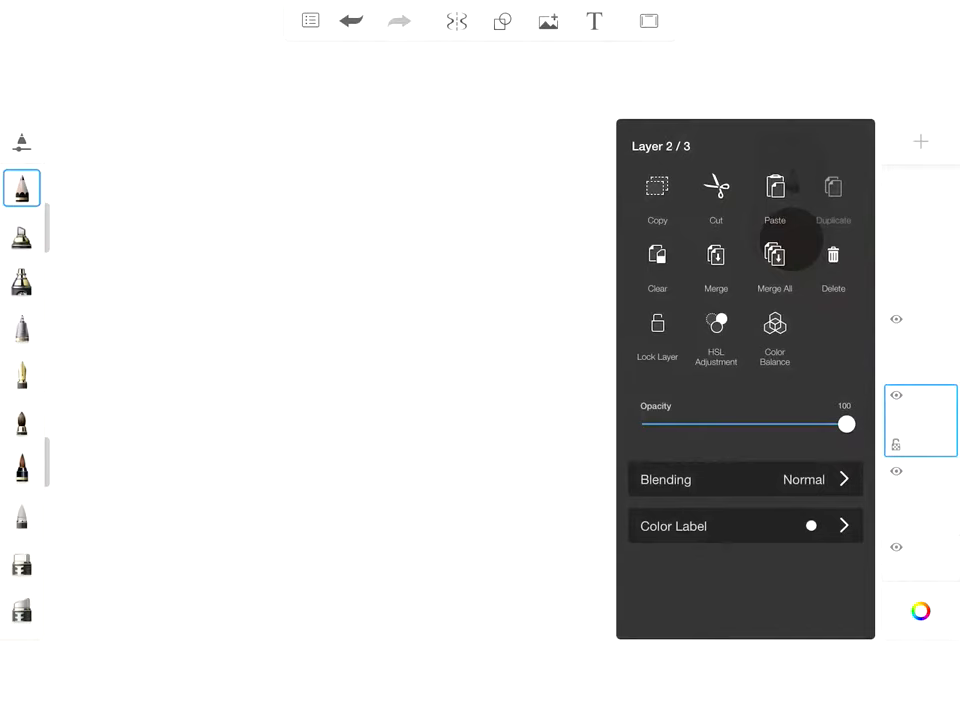
left_click(776, 256)
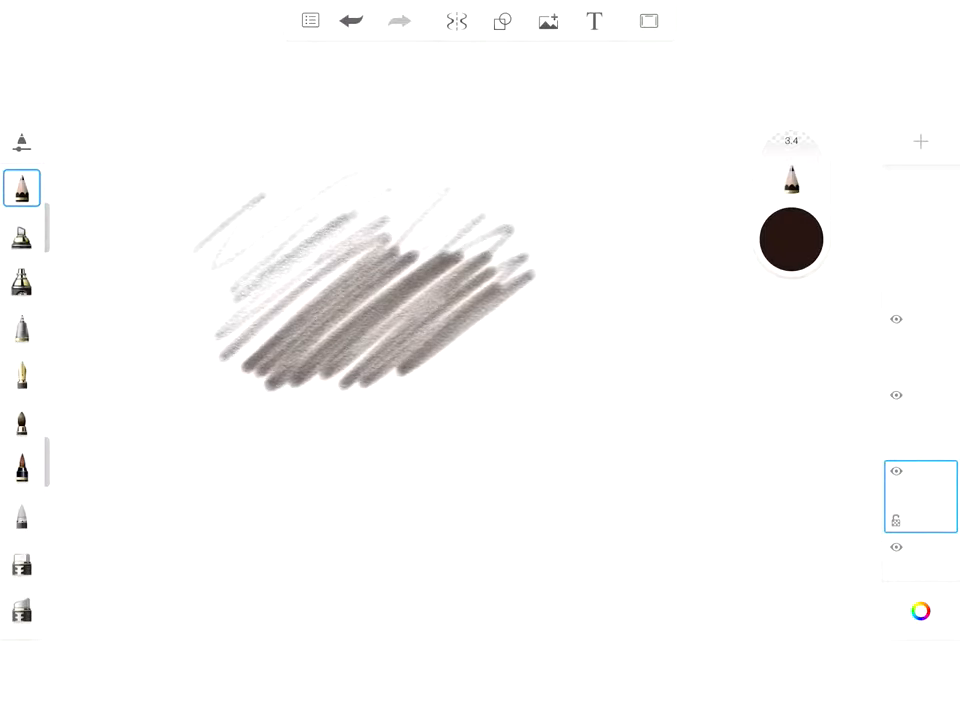
Step: Draw grey pencil hatching with a small looped flower doodle beneath it
left_click_drag(384, 404, 390, 436)
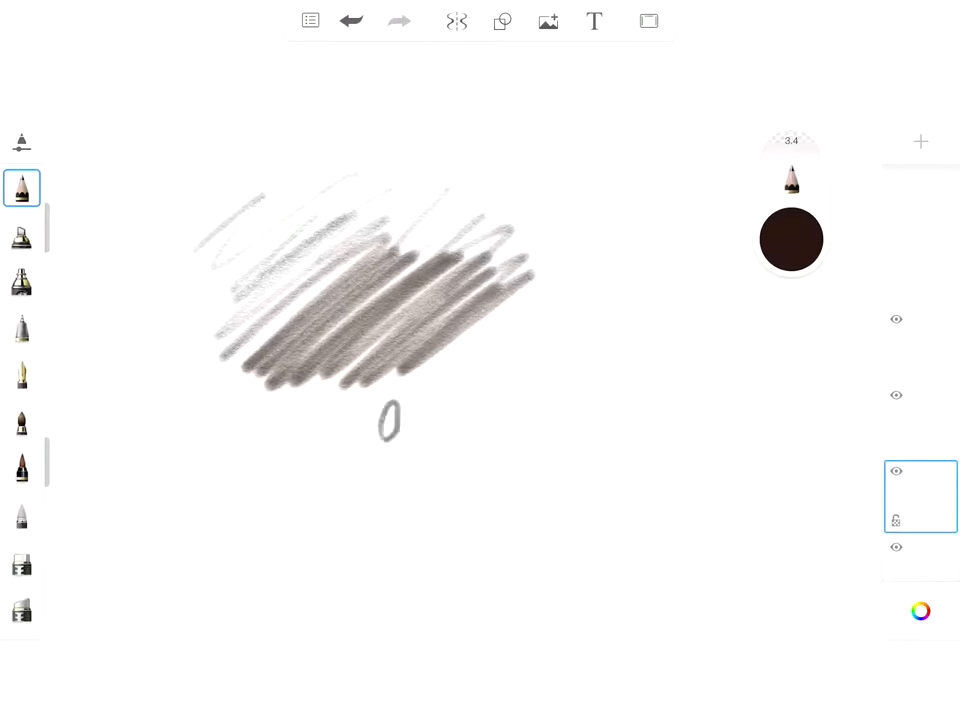
left_click_drag(390, 420, 396, 456)
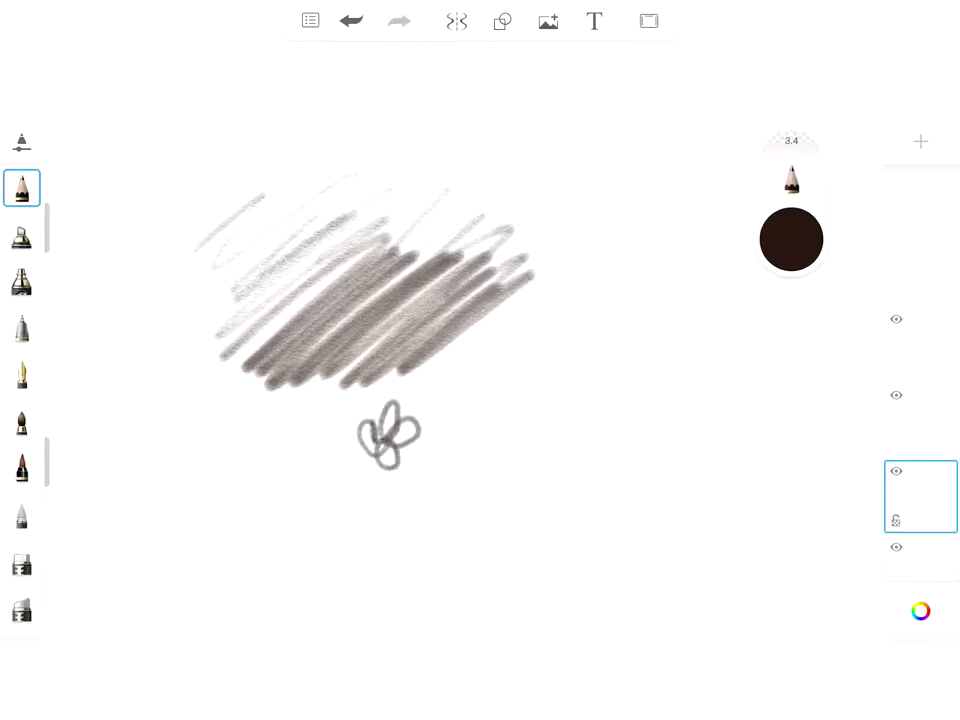
left_click(20, 420)
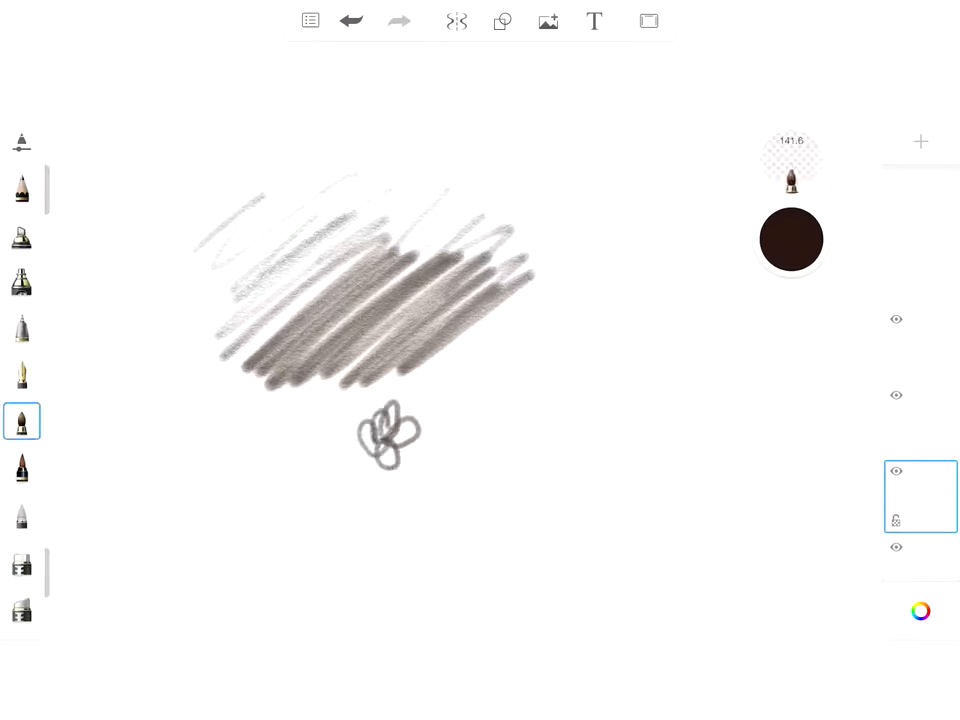
Step: Paint purple watercolour washes, then switch to a fine pen brush
left_click(790, 240)
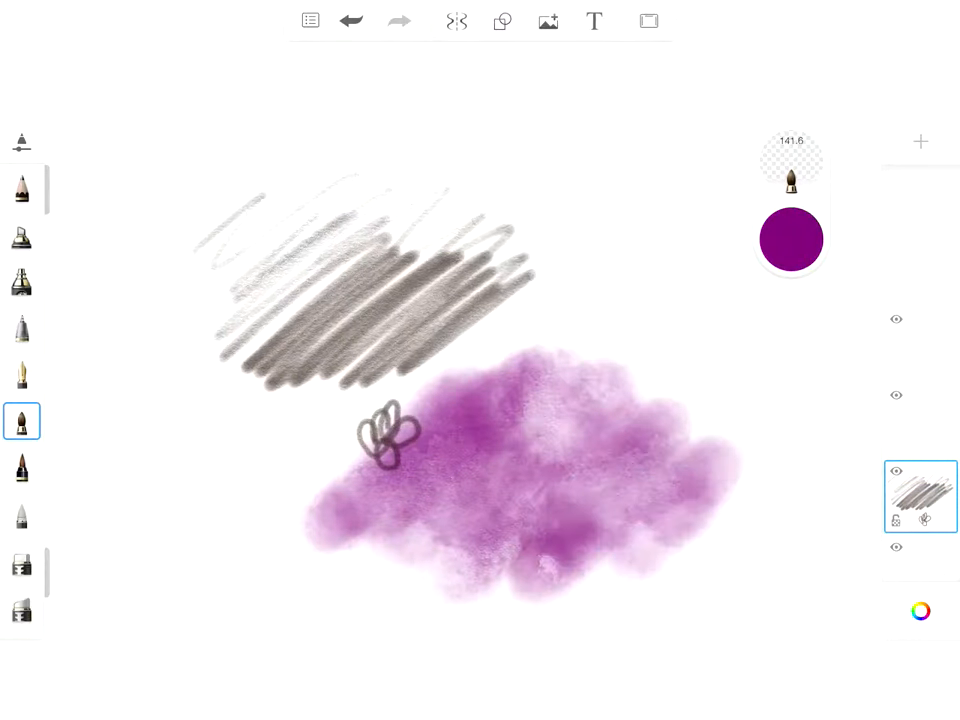
left_click(20, 374)
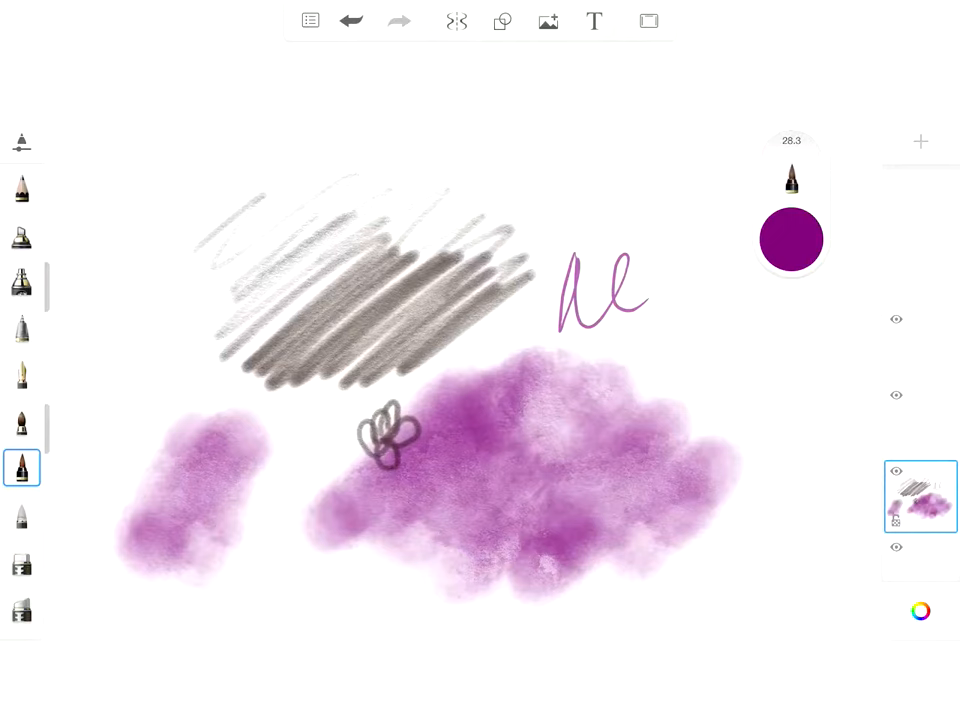
left_click(20, 328)
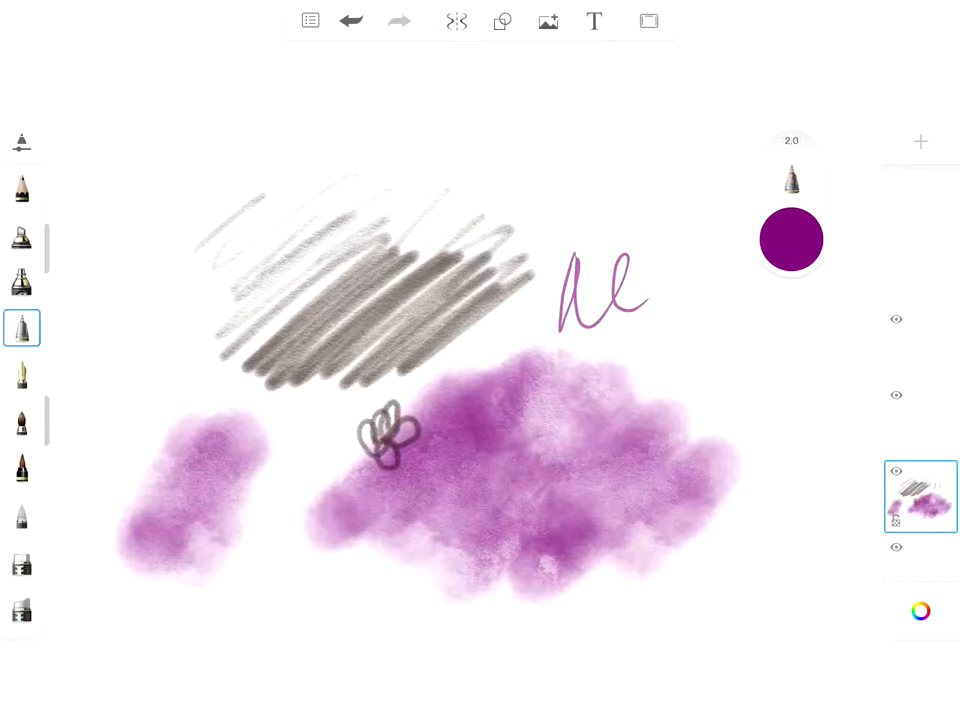
Step: Scribble thin purple loops and curves around the hatching, then return to the Drawing folder
left_click_drag(150, 190, 210, 176)
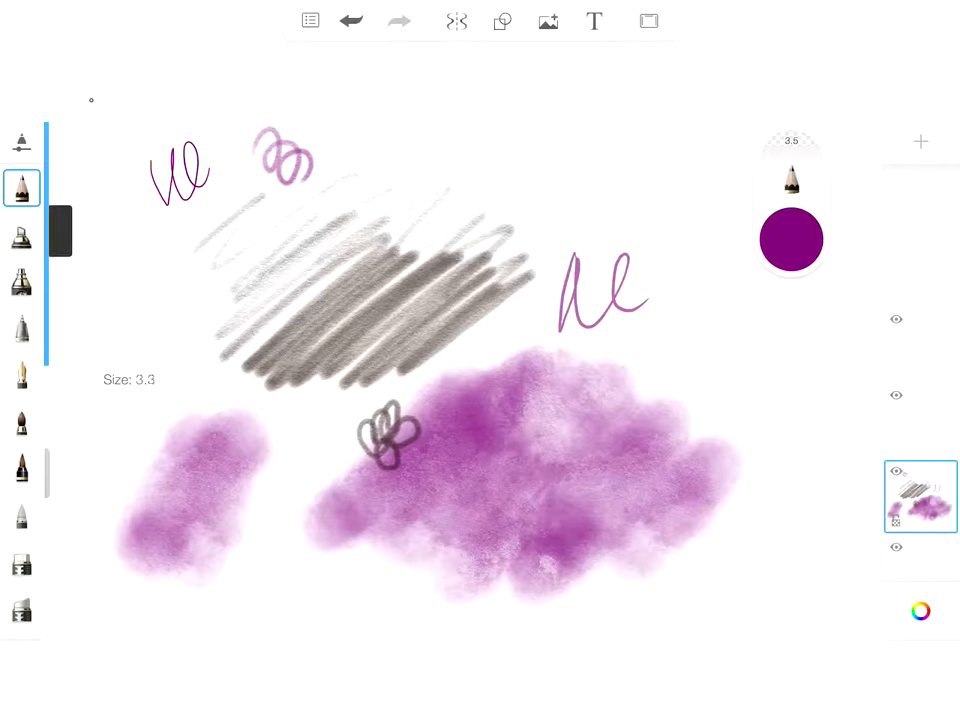
left_click_drag(150, 280, 176, 330)
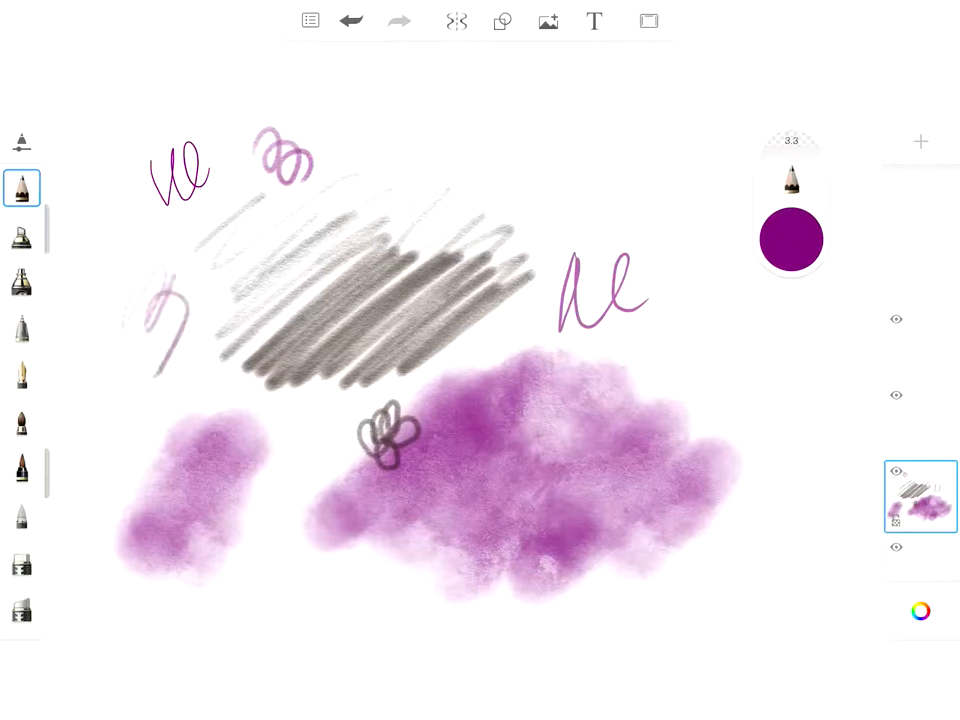
left_click(20, 514)
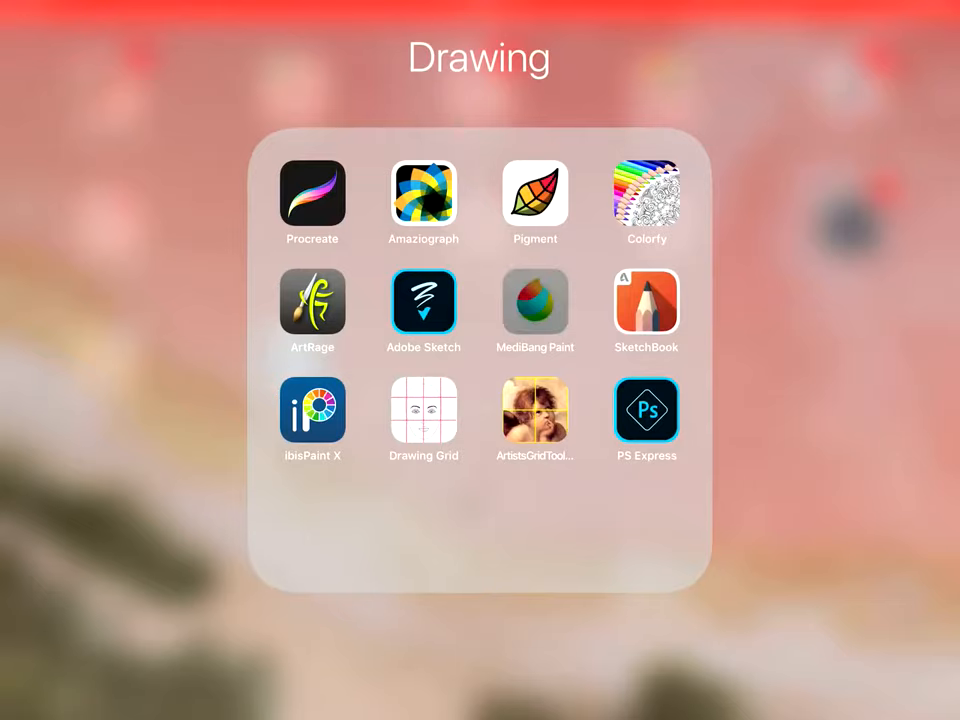
left_click(536, 304)
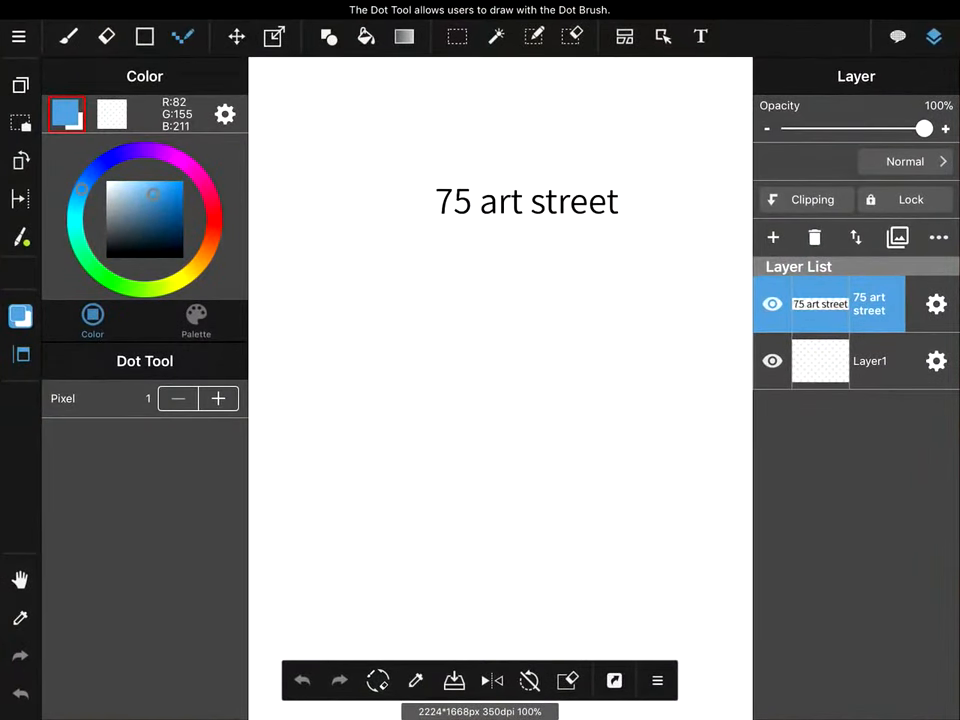
left_click(68, 36)
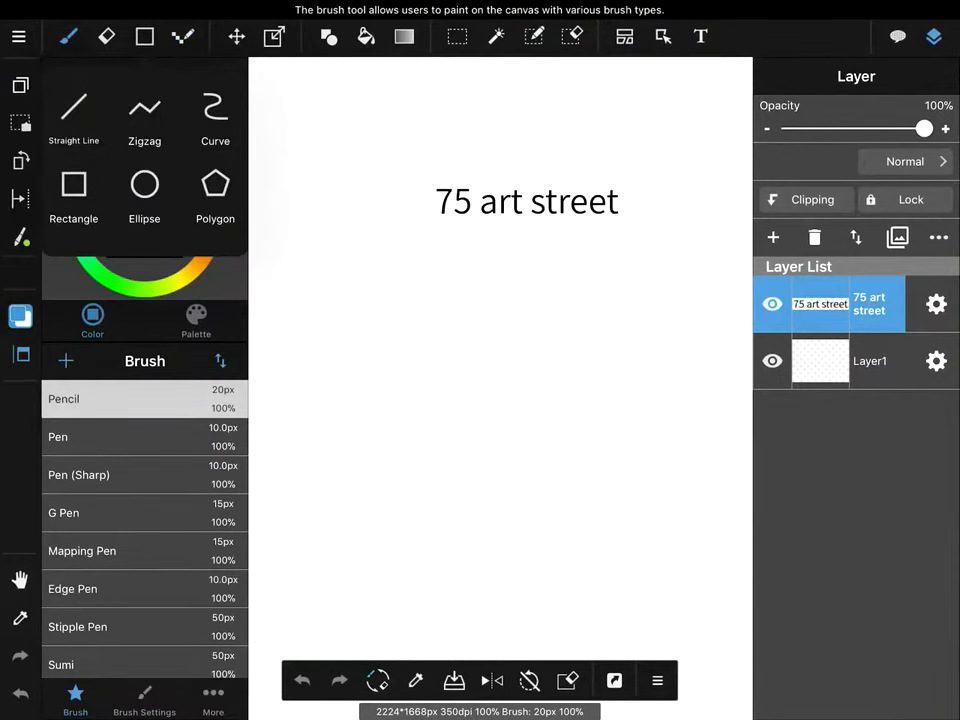
left_click(236, 36)
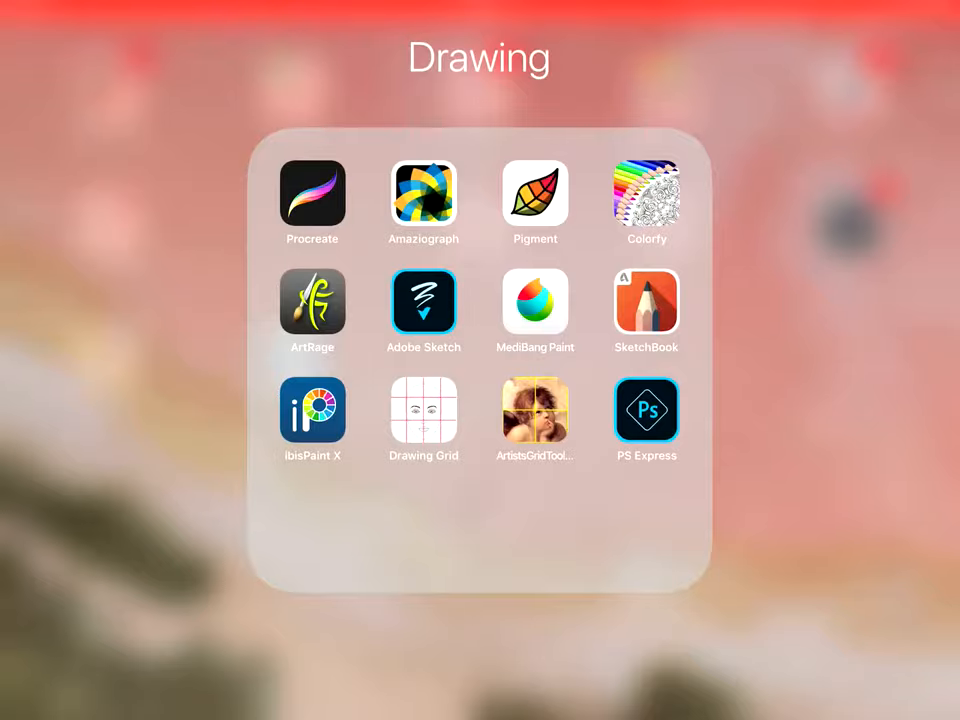
Step: Launch ibisPaint X and open the Untitled1 drawing from My Gallery
left_click(312, 408)
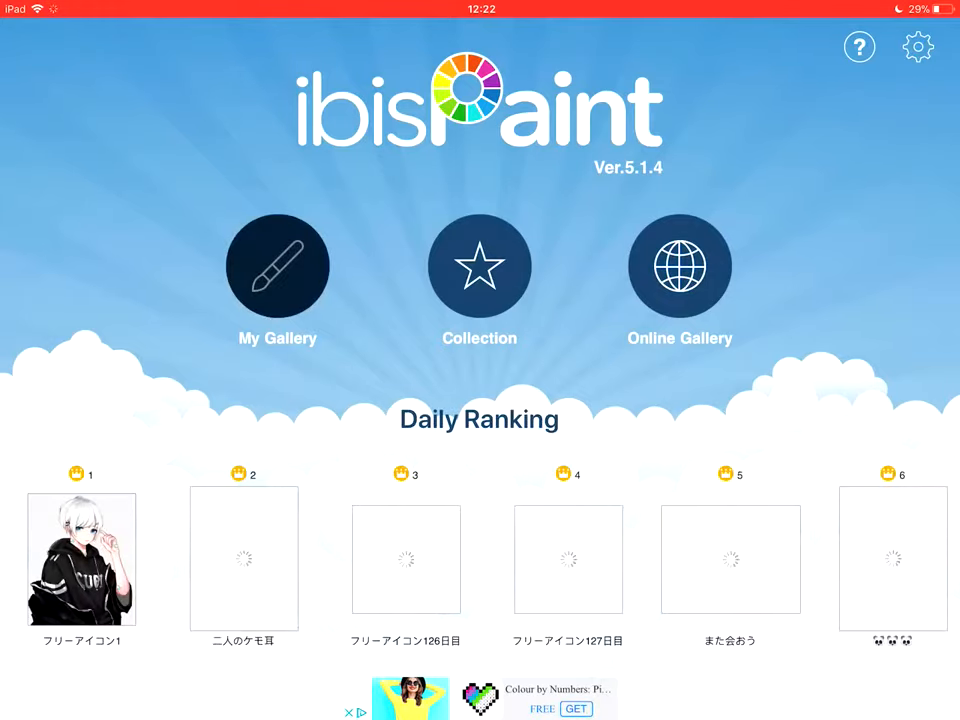
left_click(276, 266)
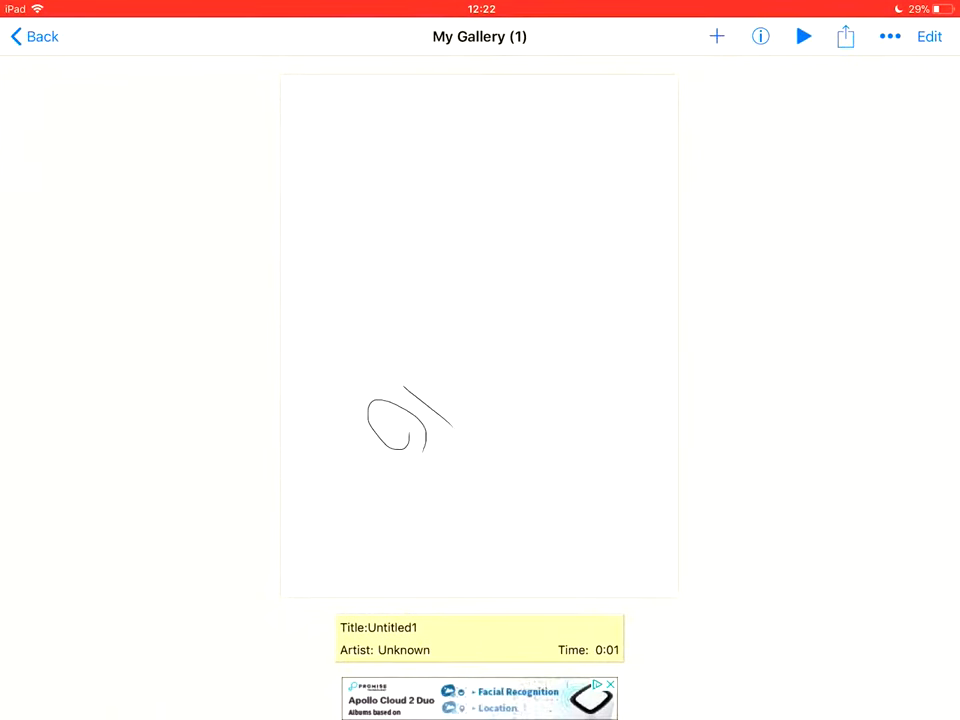
left_click(716, 36)
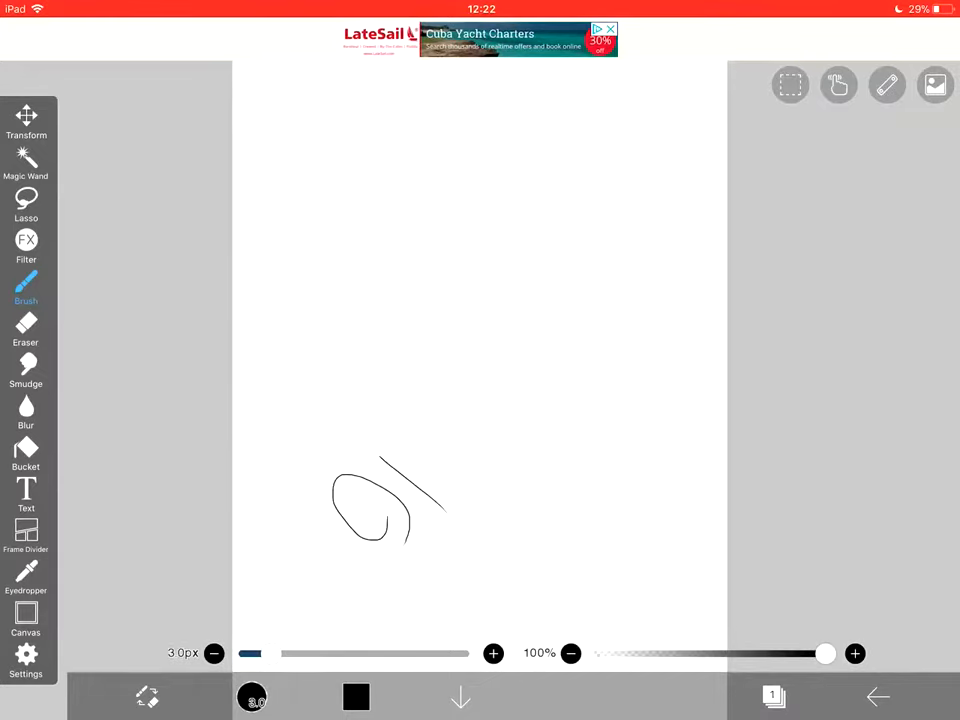
Step: Try the Eyedropper and Bucket tools, then leave and launch the Drawing Grid app
left_click(26, 244)
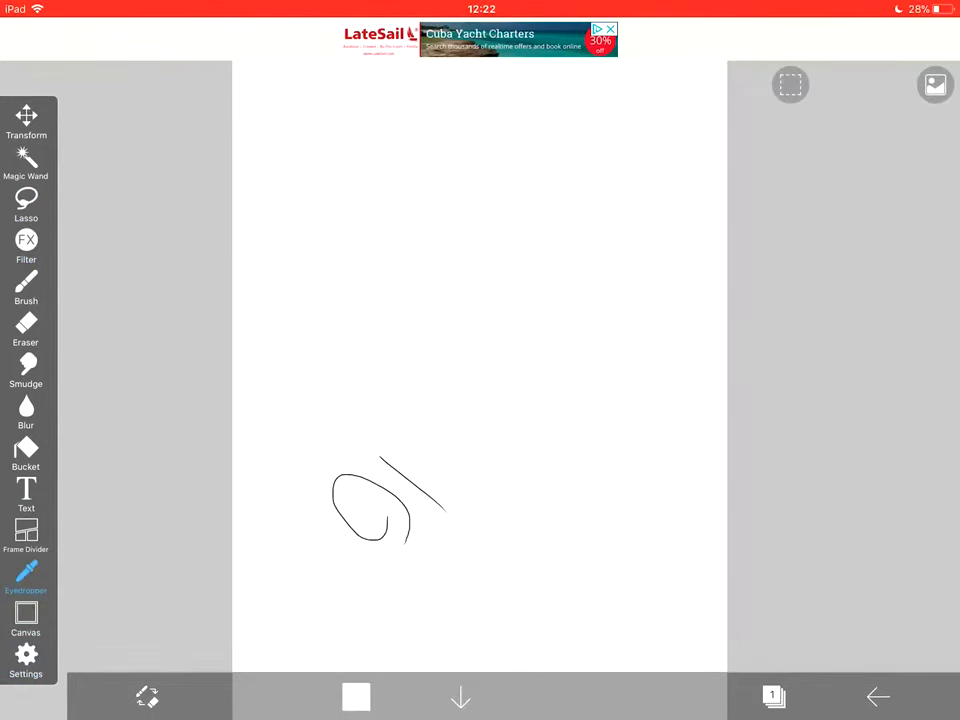
left_click(26, 456)
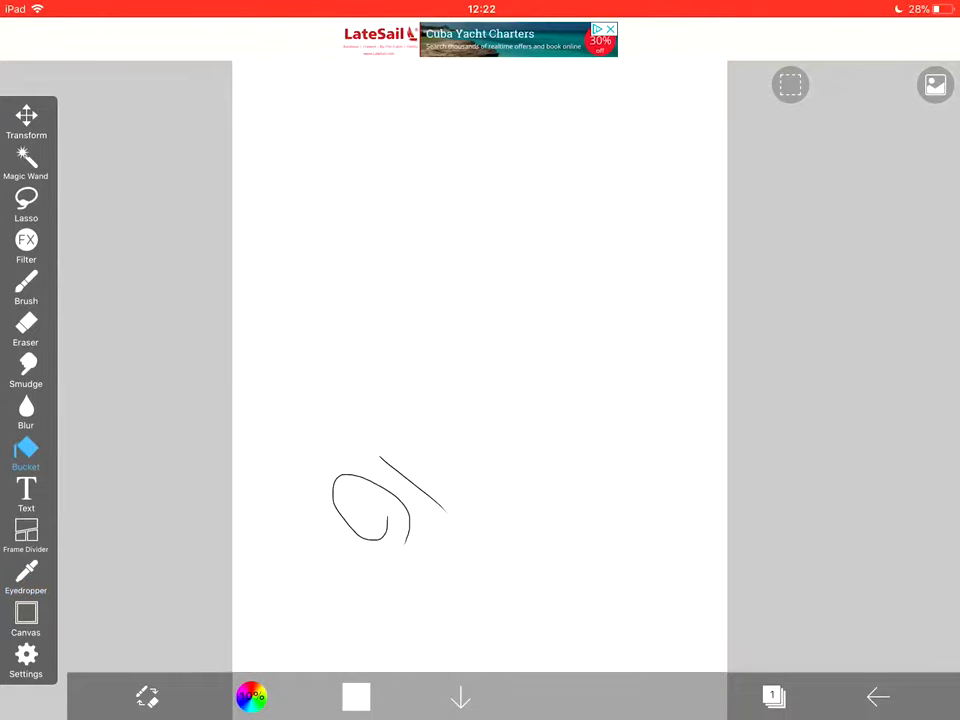
left_click(26, 456)
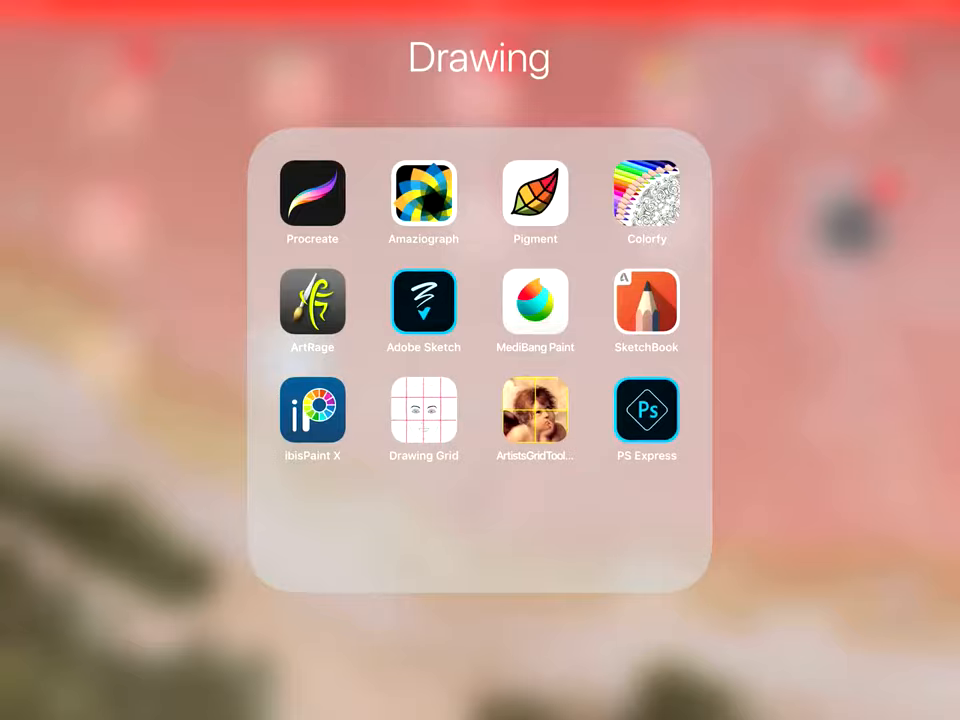
left_click(424, 404)
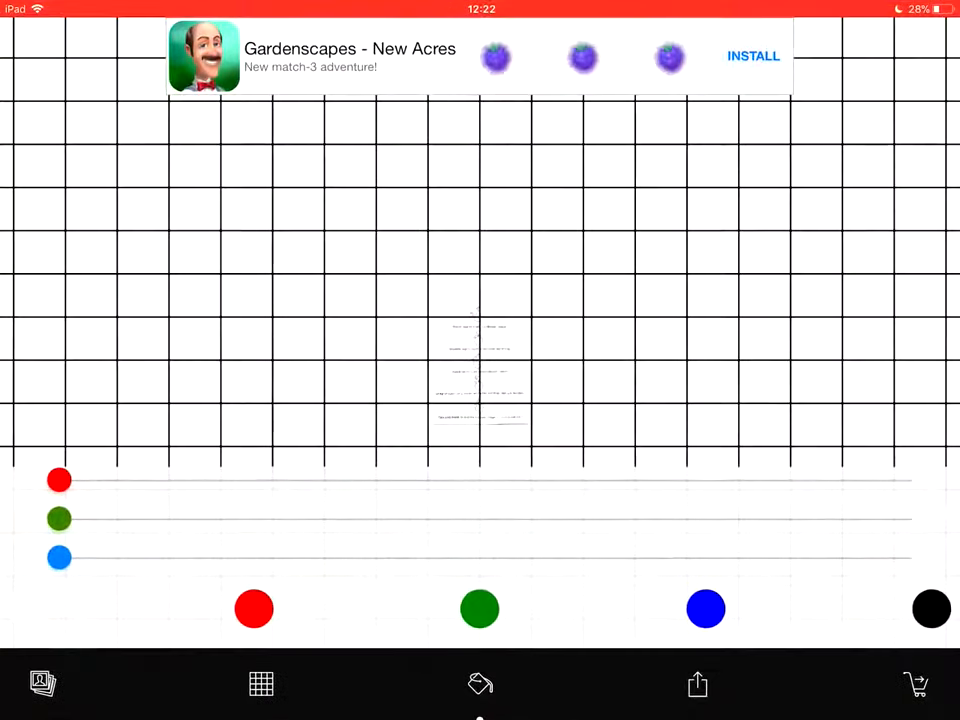